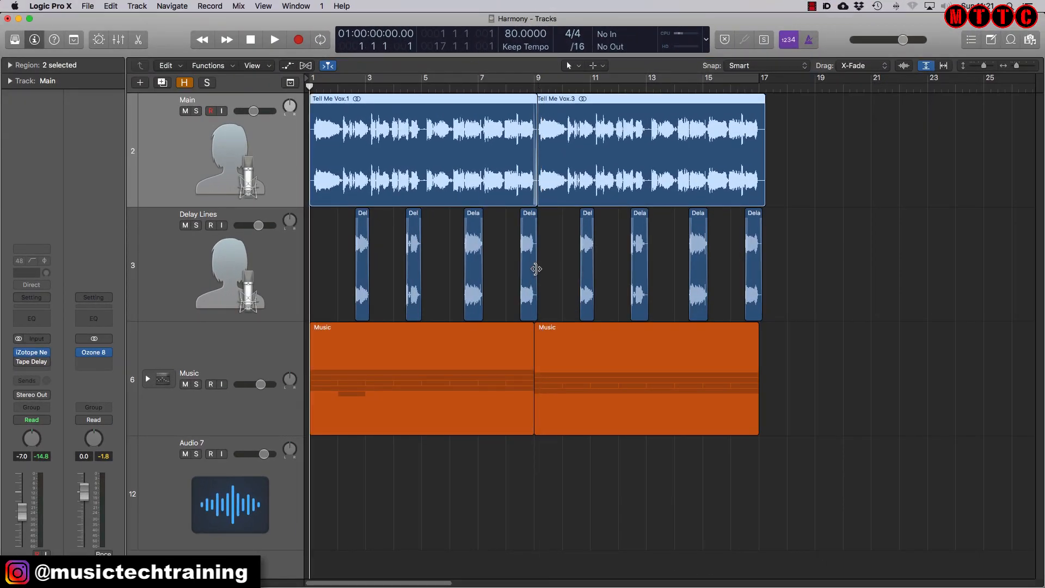
Audition the arrangement, muting and unmuting the Music track to hear the main vocal.
click(274, 39)
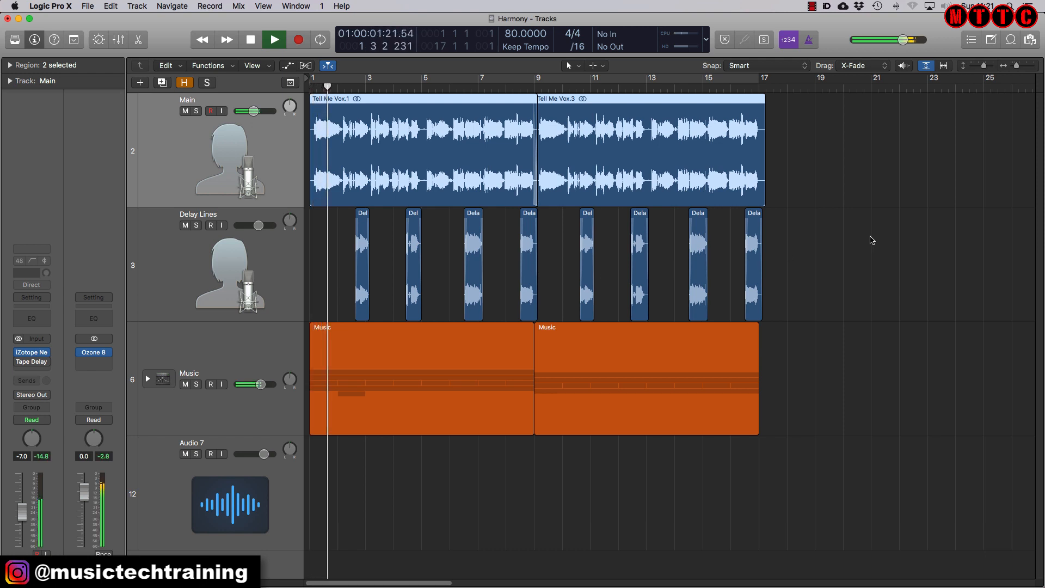
click(273, 39)
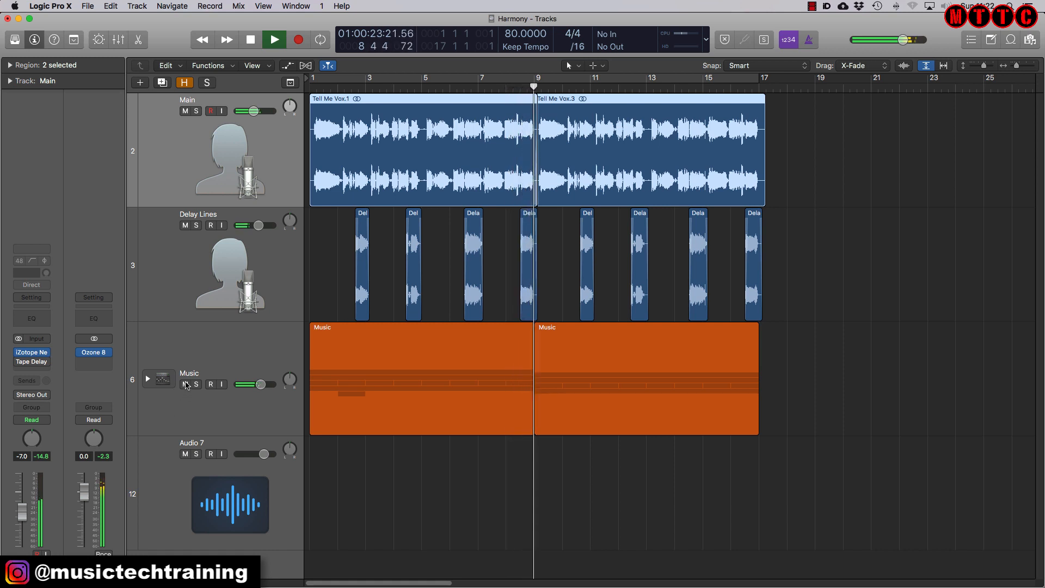
click(186, 384)
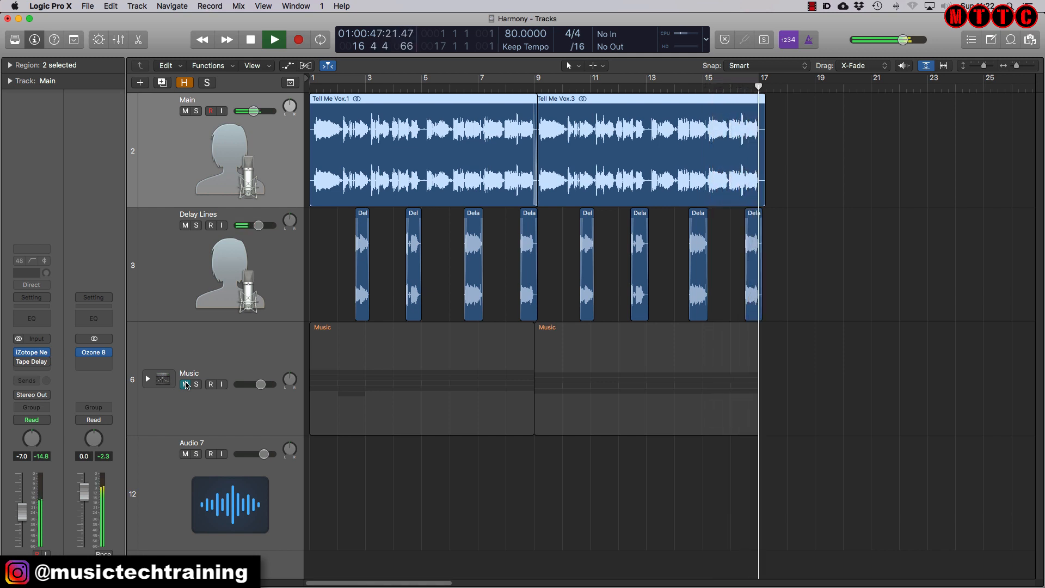
click(273, 40)
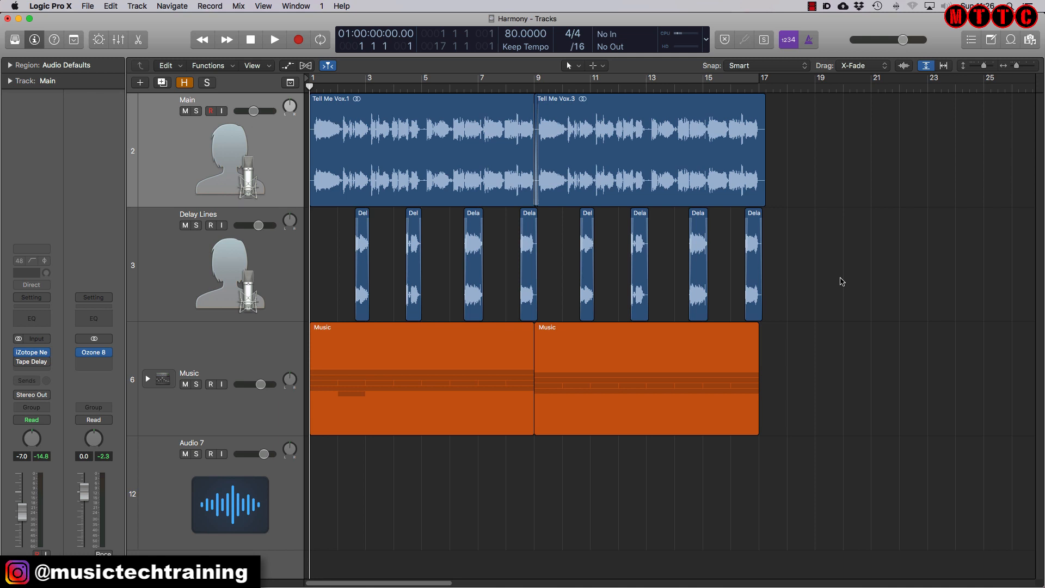
Duplicate the Main vocal track with its content and keep only the duplicate's first region.
click(422, 98)
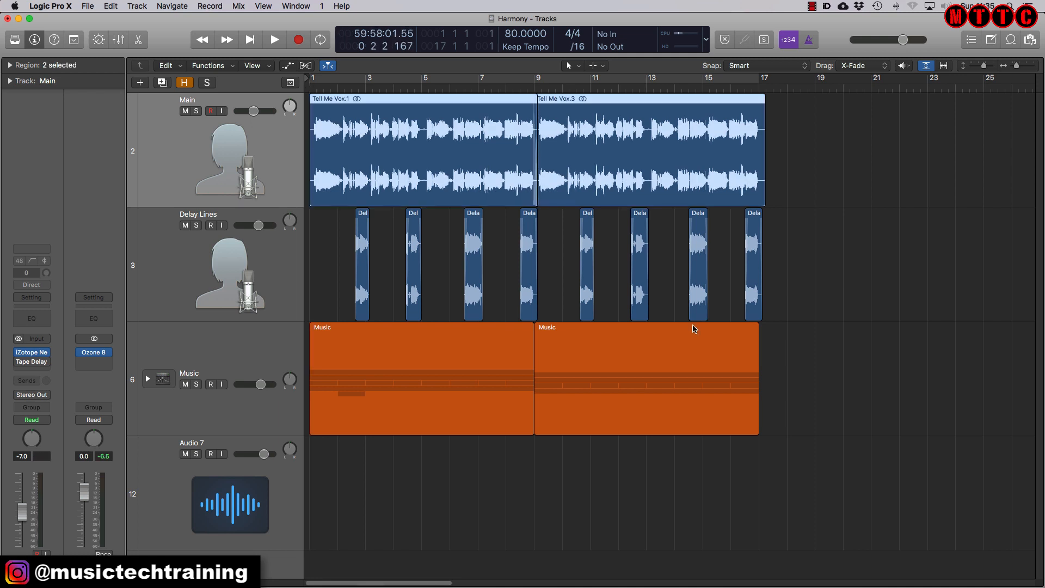
mouse_move(242, 159)
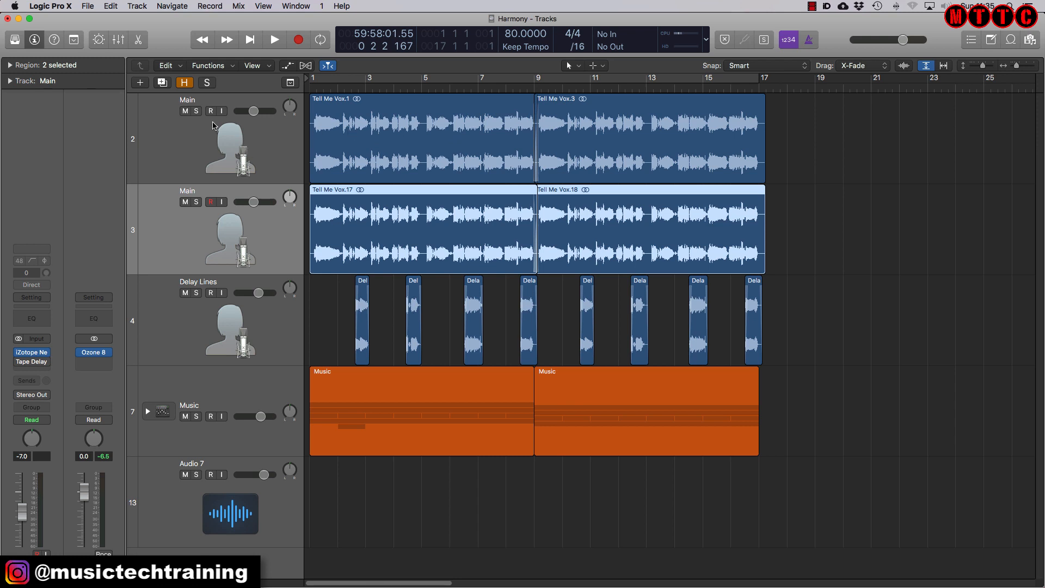
mouse_move(579, 240)
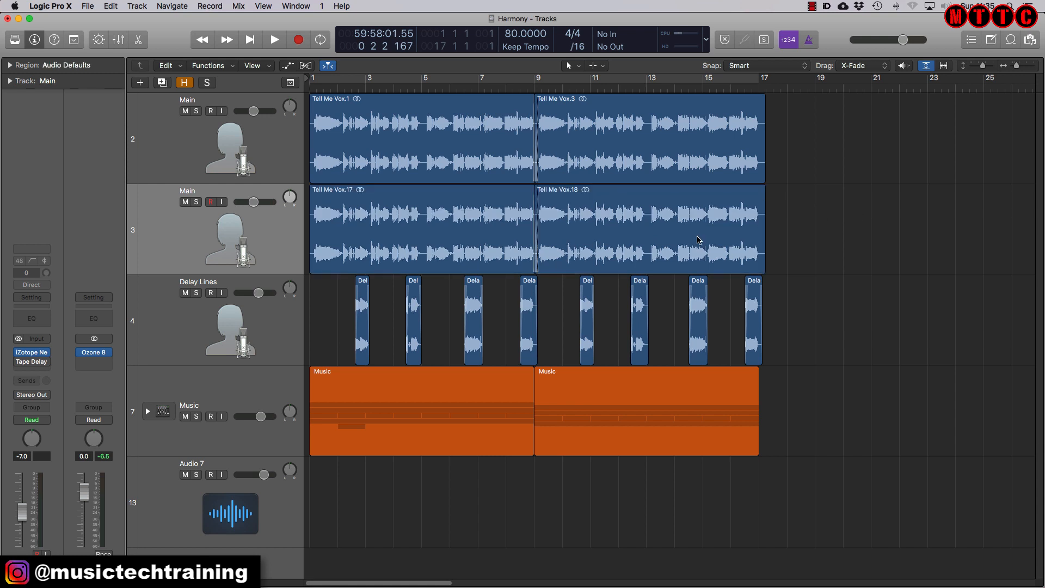
click(647, 230)
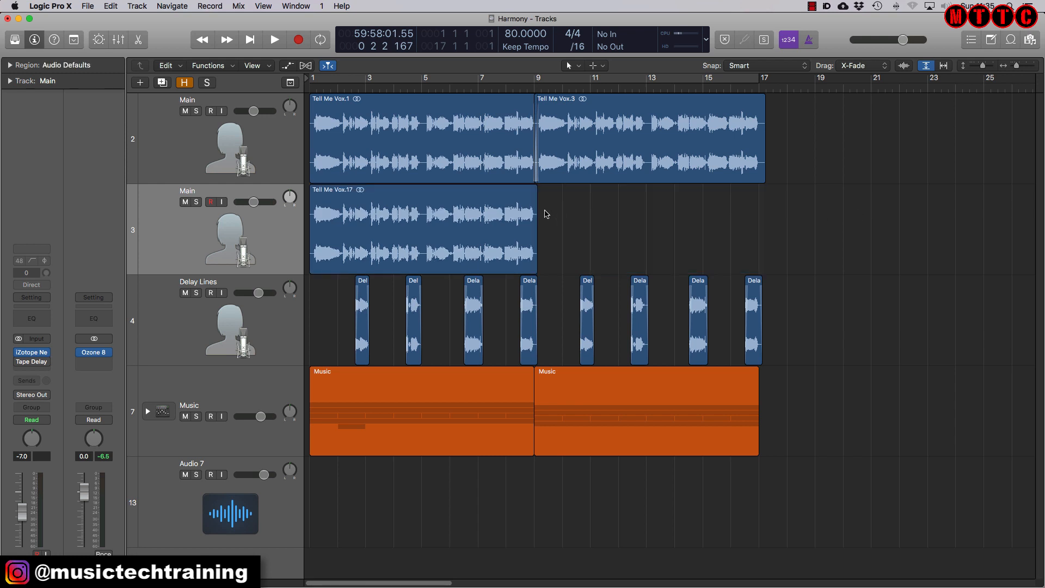
click(424, 229)
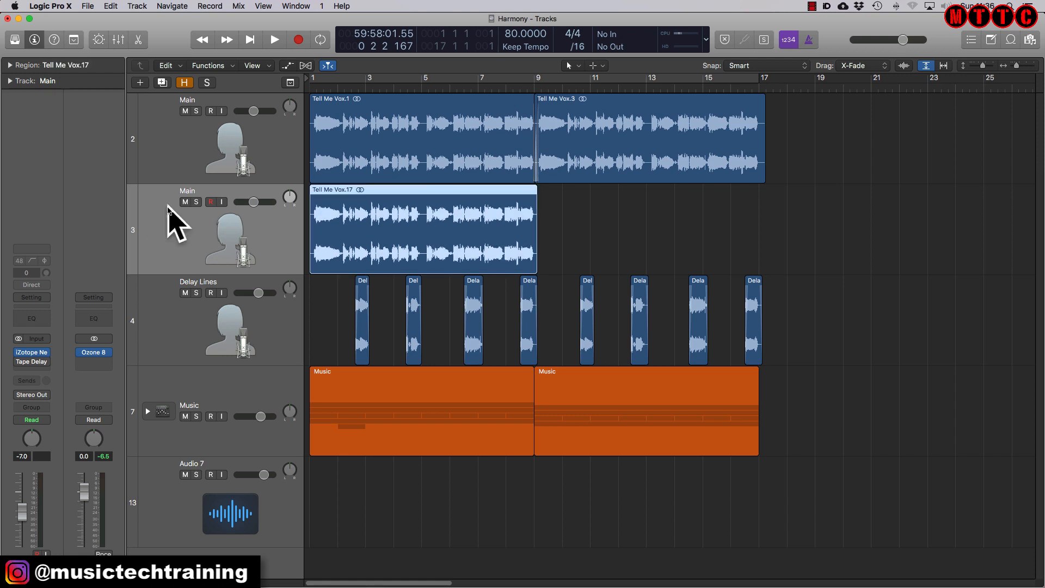
Rename the duplicated vocal track to 'Flex Pitch'.
double_click(188, 190)
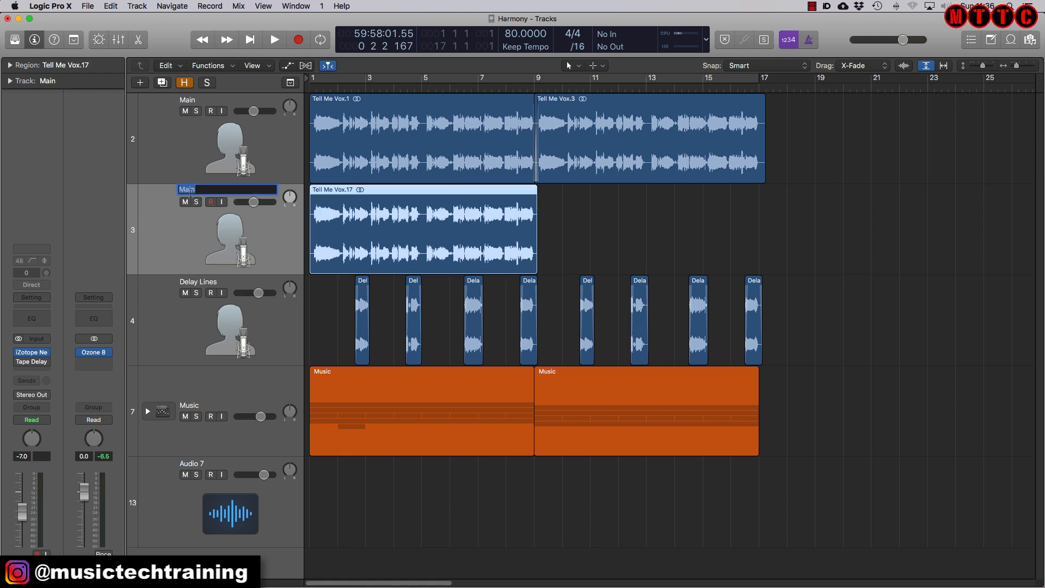
text(Flex Pitch)
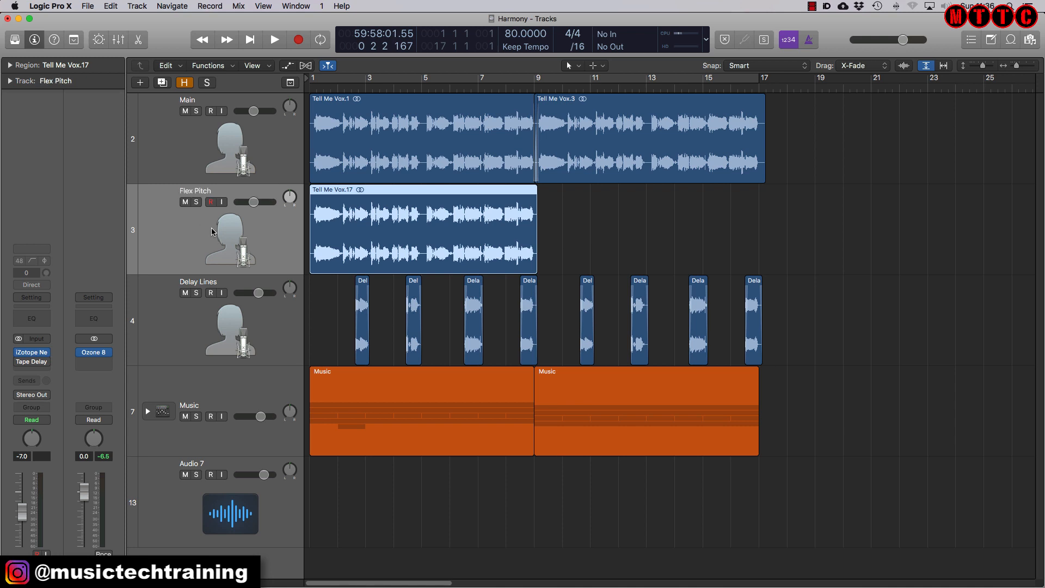
key(option+shift+n)
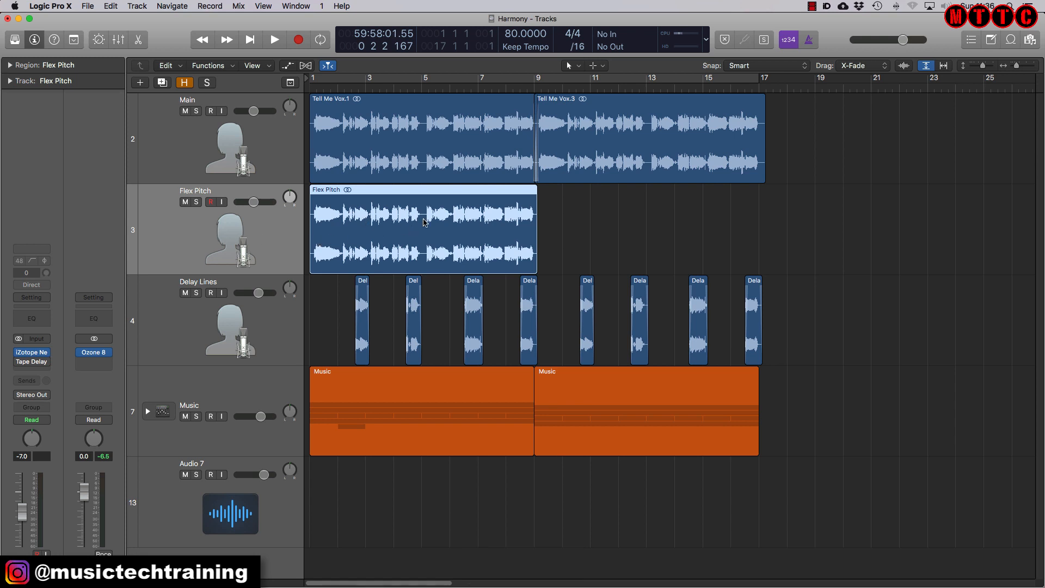
mouse_move(435, 233)
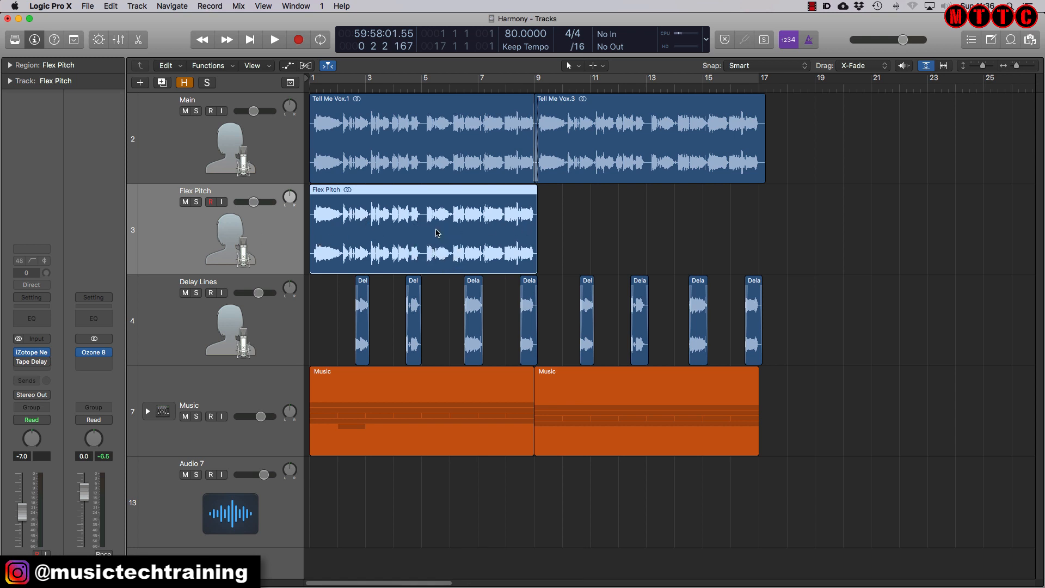
mouse_move(456, 228)
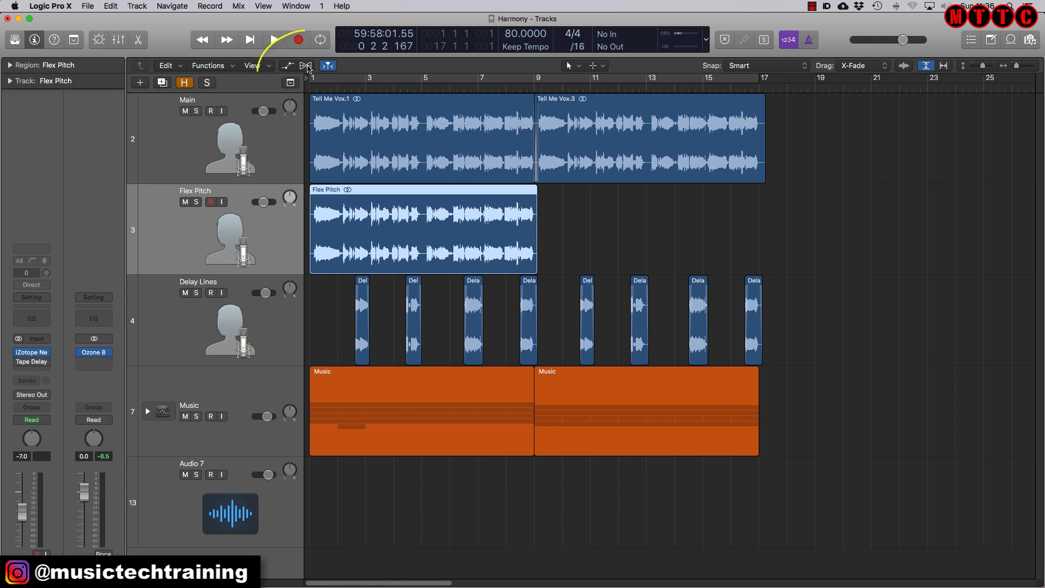
Set the Flex Pitch track's flex mode to Flex Pitch and open the audio editor.
click(305, 65)
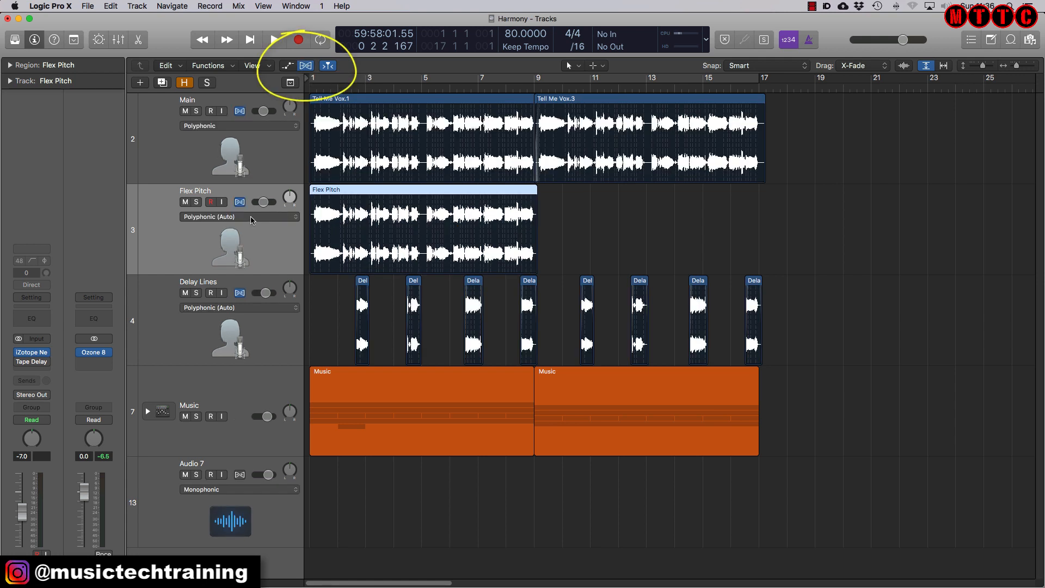
click(239, 216)
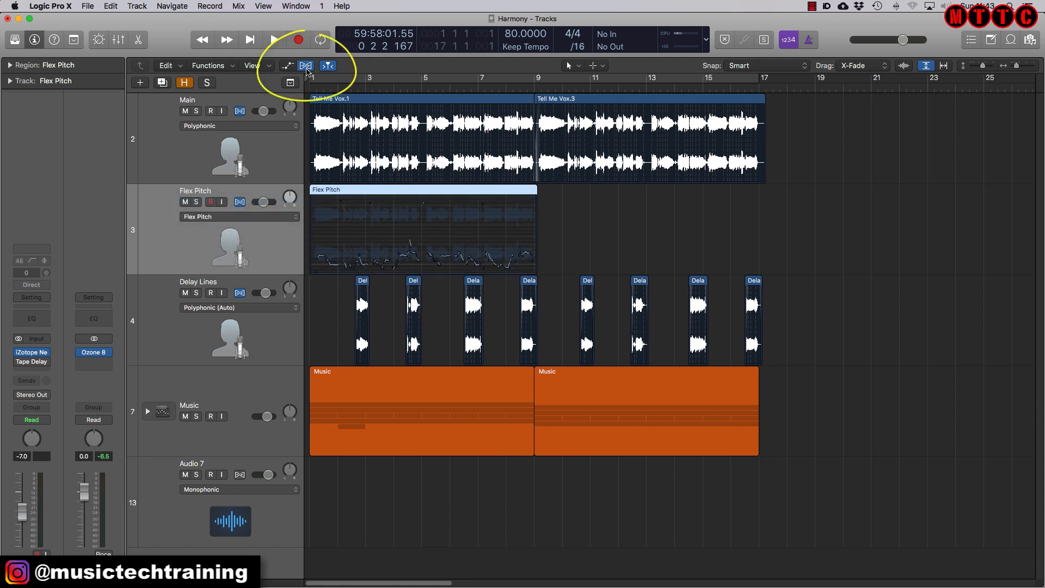
click(305, 65)
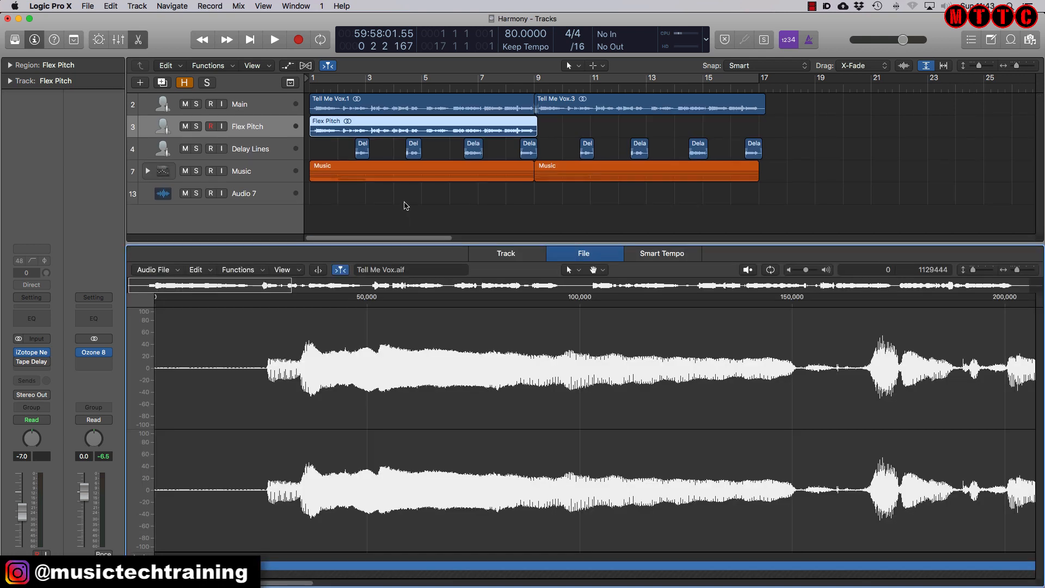
Show the Flex Pitch region in the Track editor with its detected pitch notes displayed.
click(505, 254)
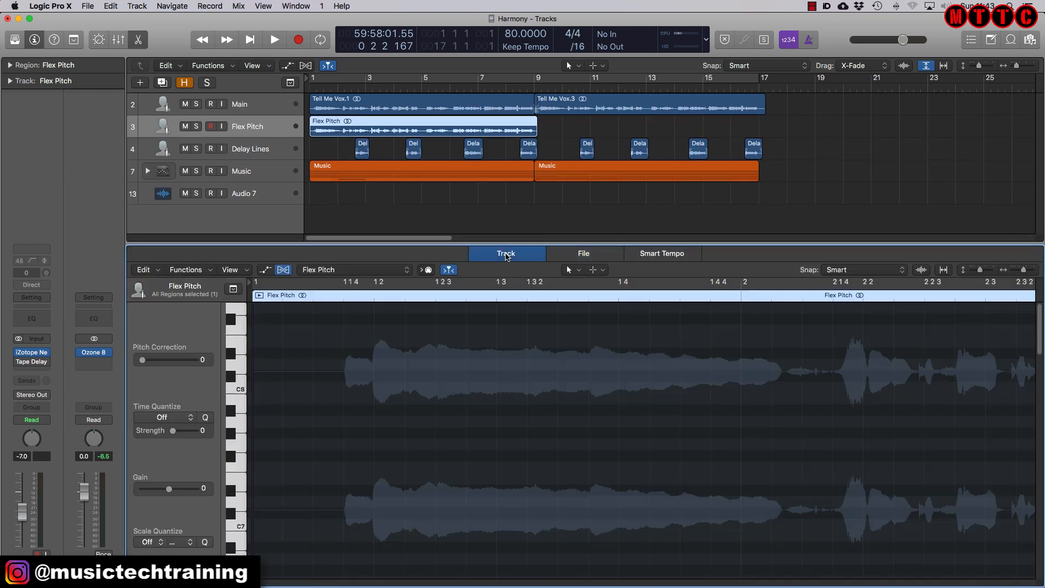
click(283, 270)
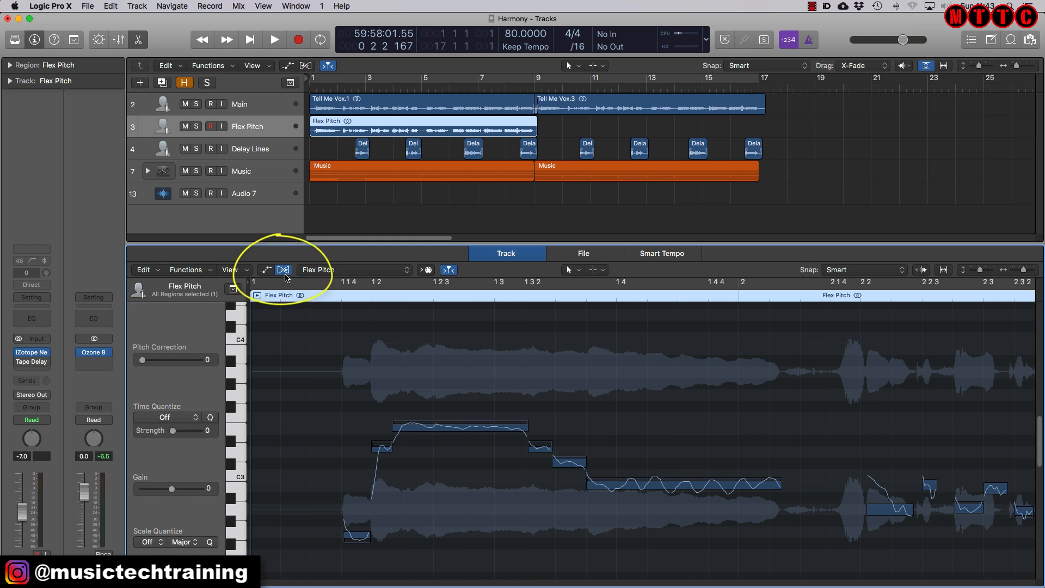
click(283, 270)
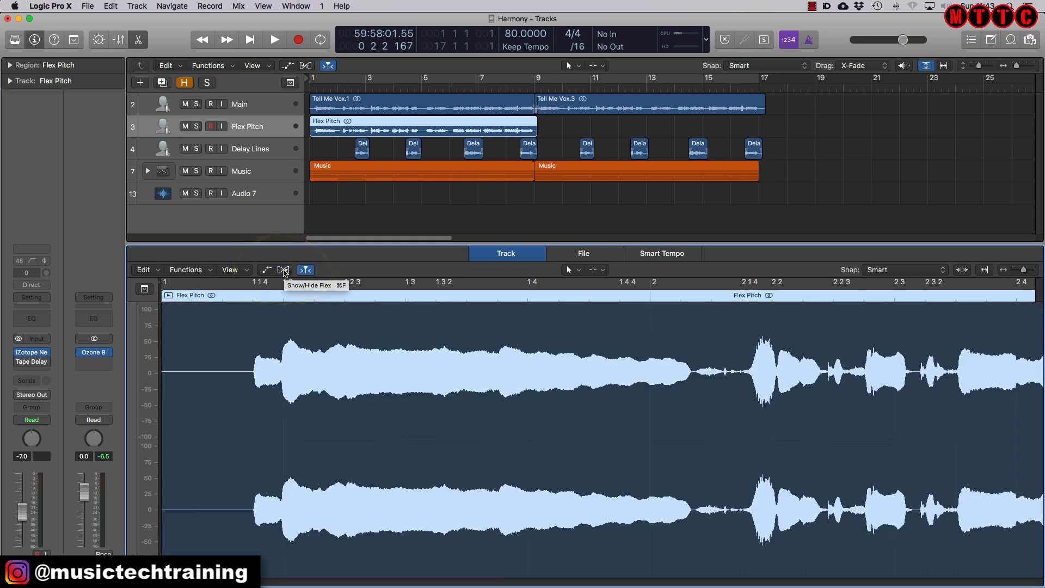
click(283, 270)
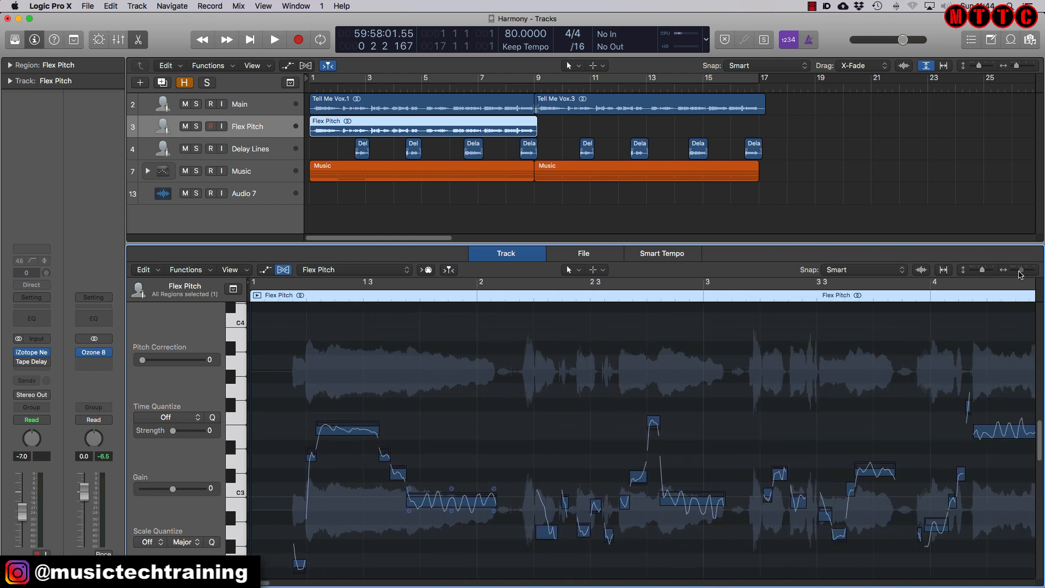
Zoom the editor out to see more bars and solo the Flex Pitch track for playback.
click(273, 39)
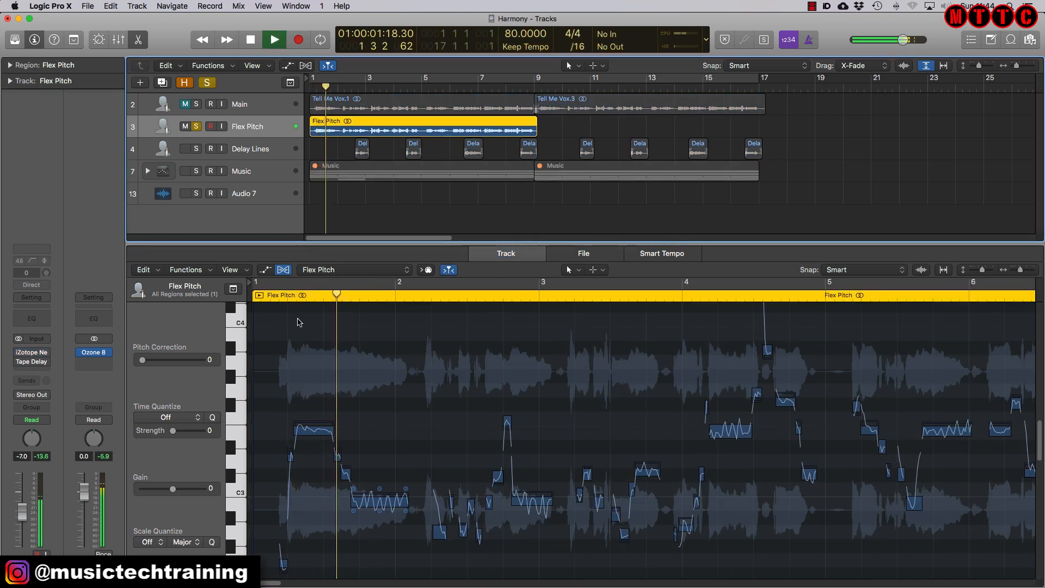
click(250, 39)
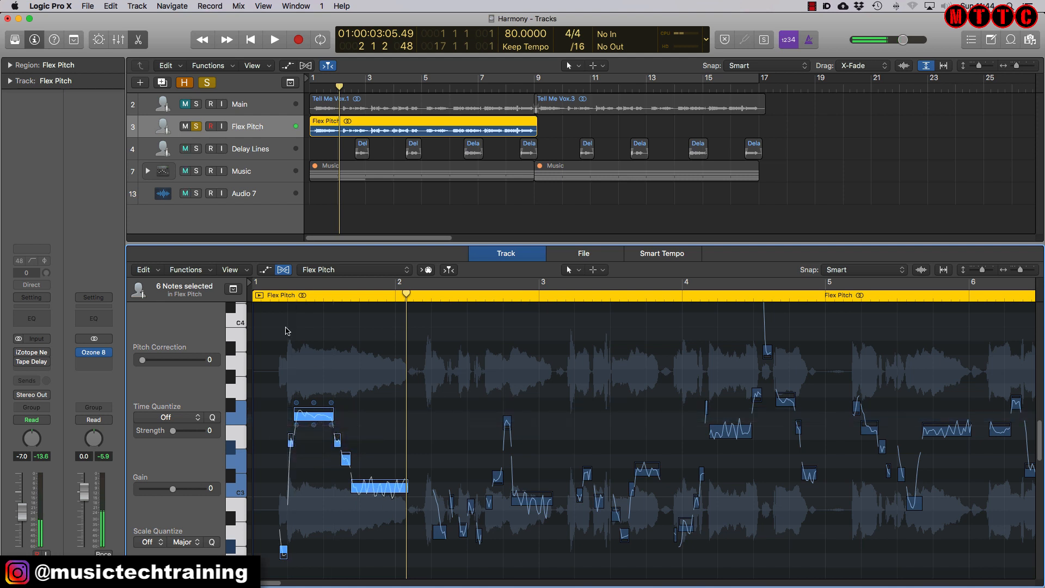
click(275, 39)
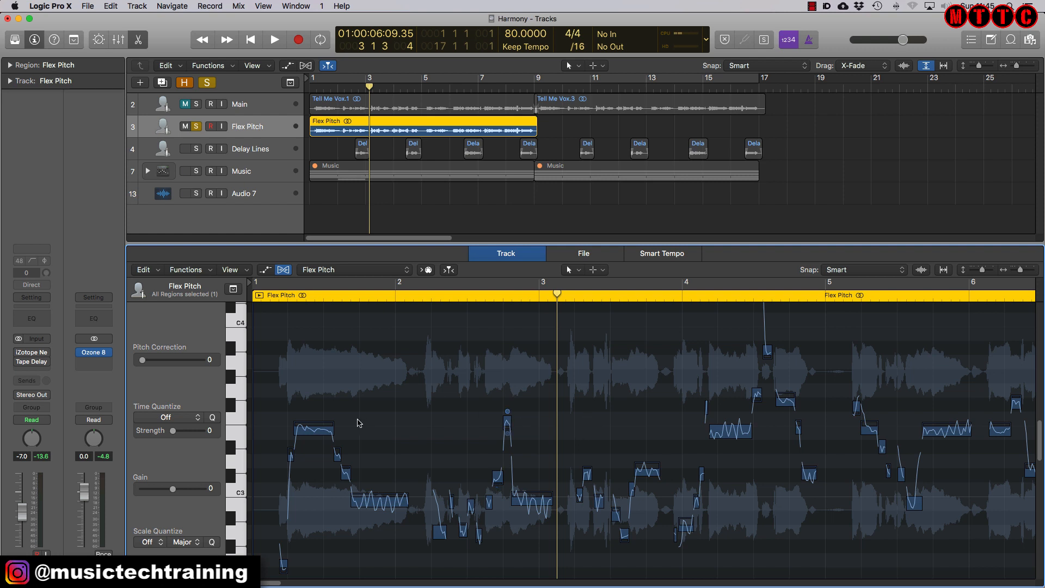
mouse_move(382, 422)
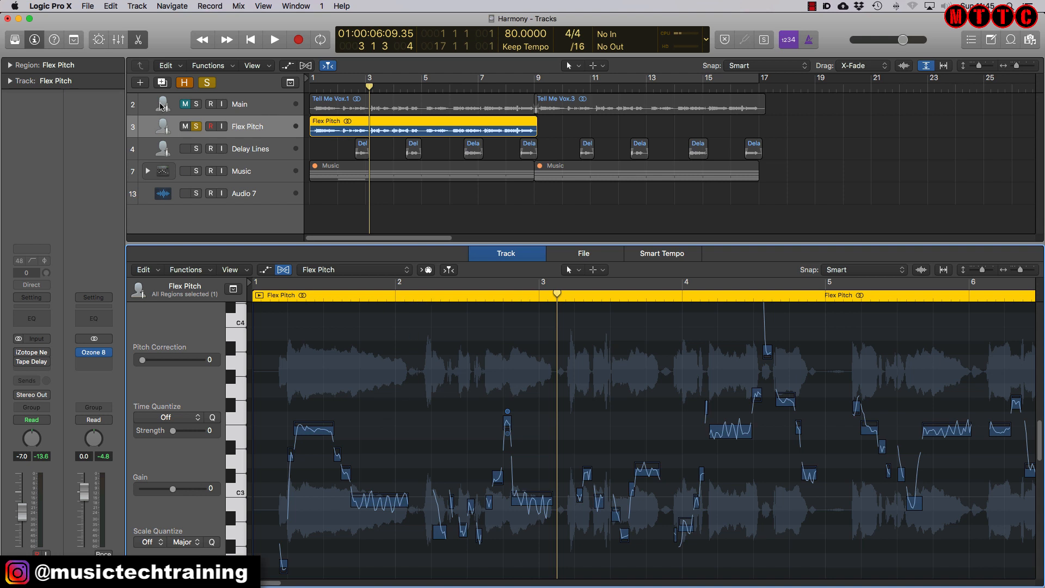
Raise groups of Flex Pitch notes through about bar 4 to harmony pitches, playing back to check.
click(274, 39)
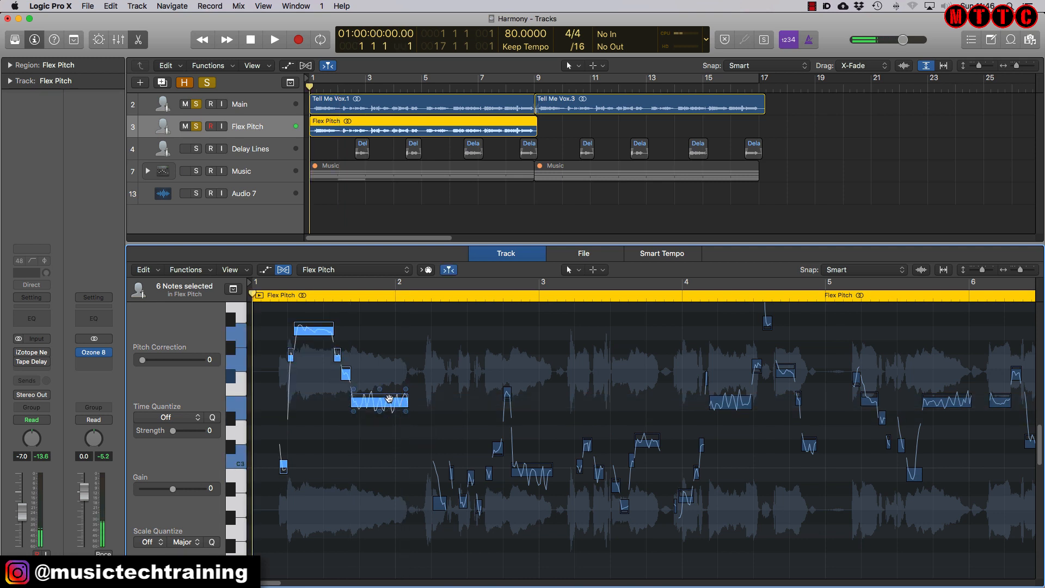
click(274, 39)
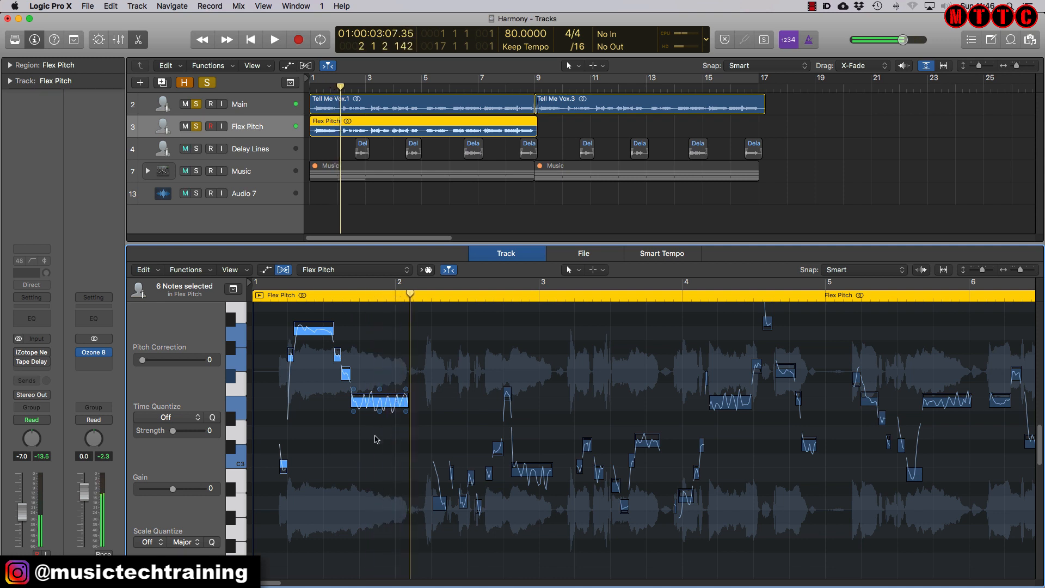
click(273, 39)
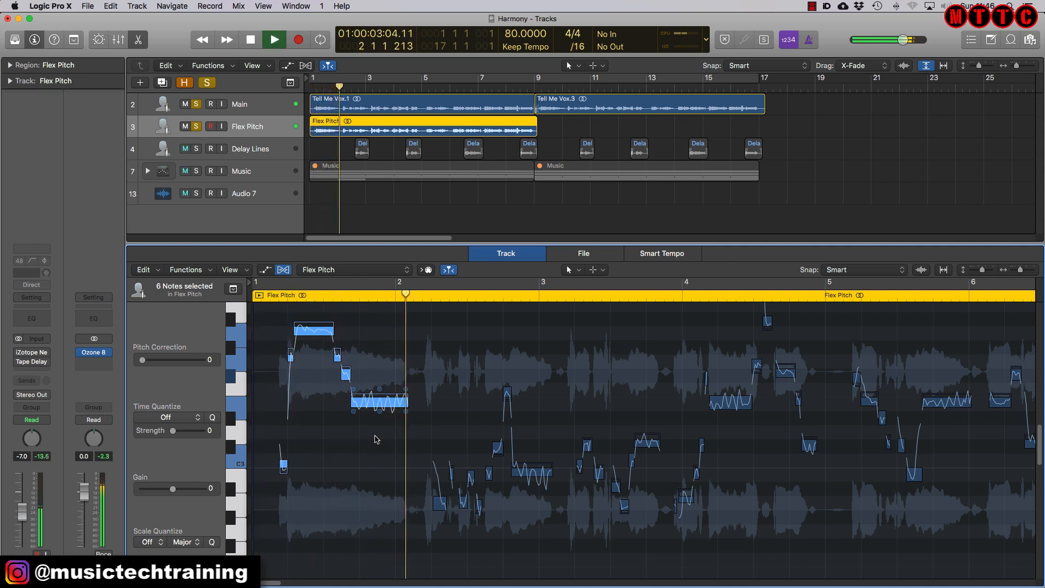
click(274, 39)
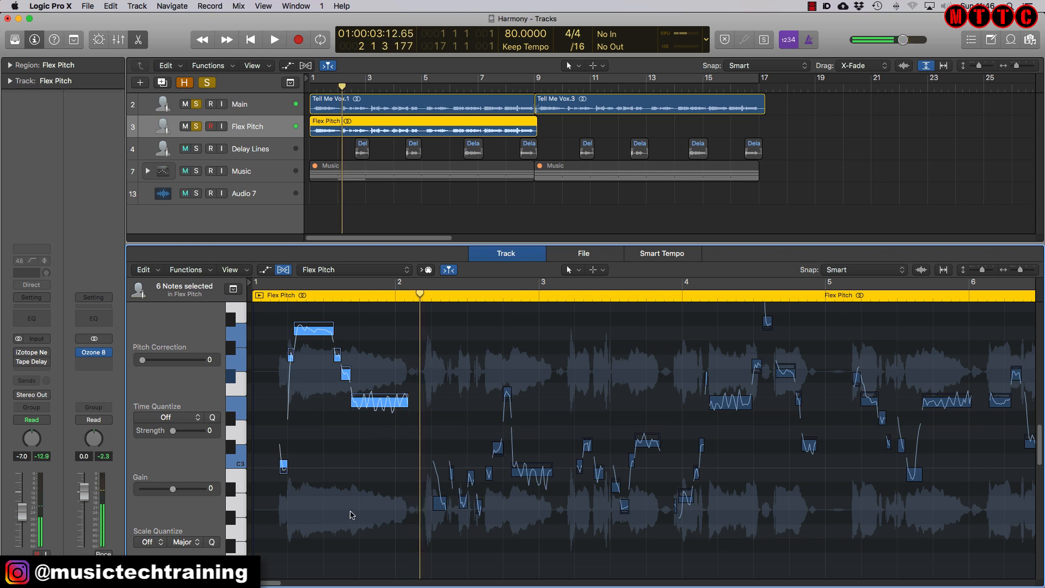
click(273, 39)
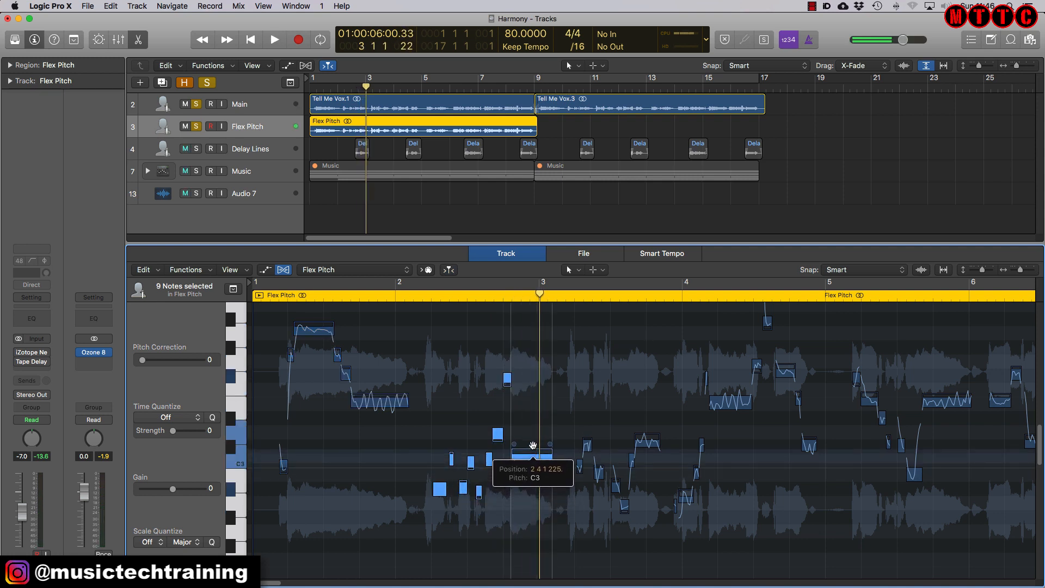
drag(532, 444, 533, 410)
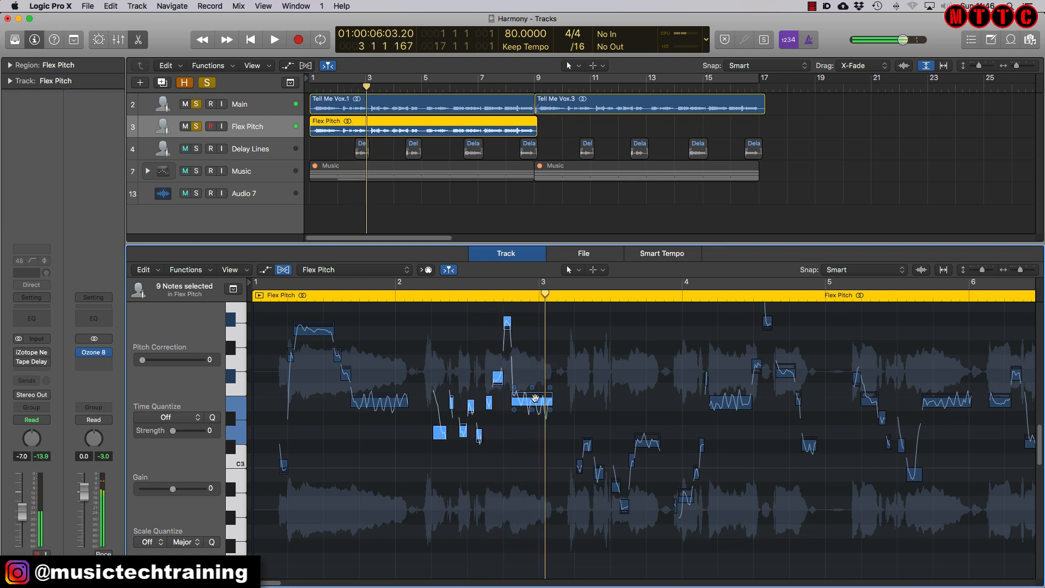
click(273, 40)
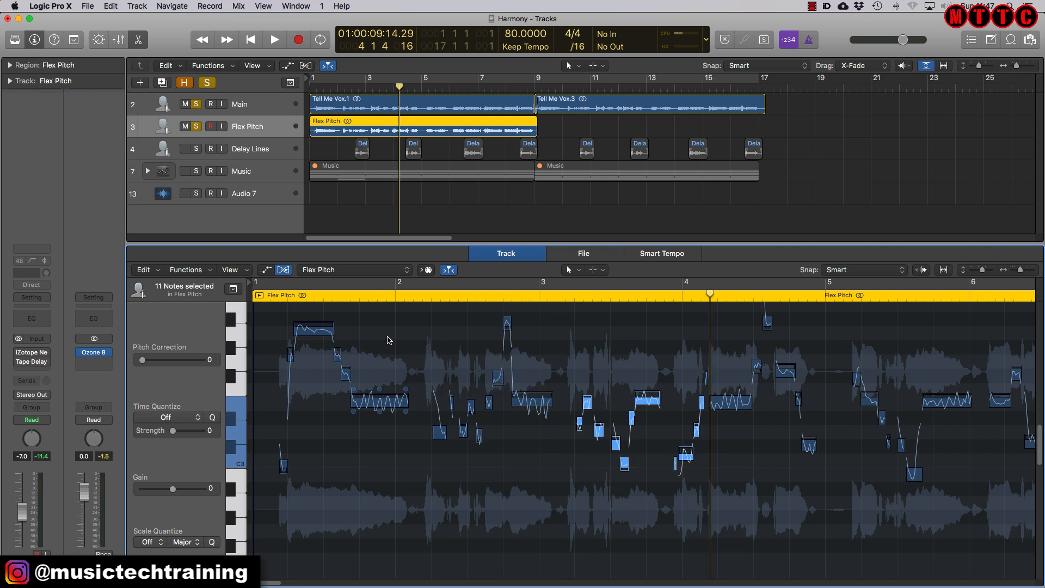
mouse_move(399, 341)
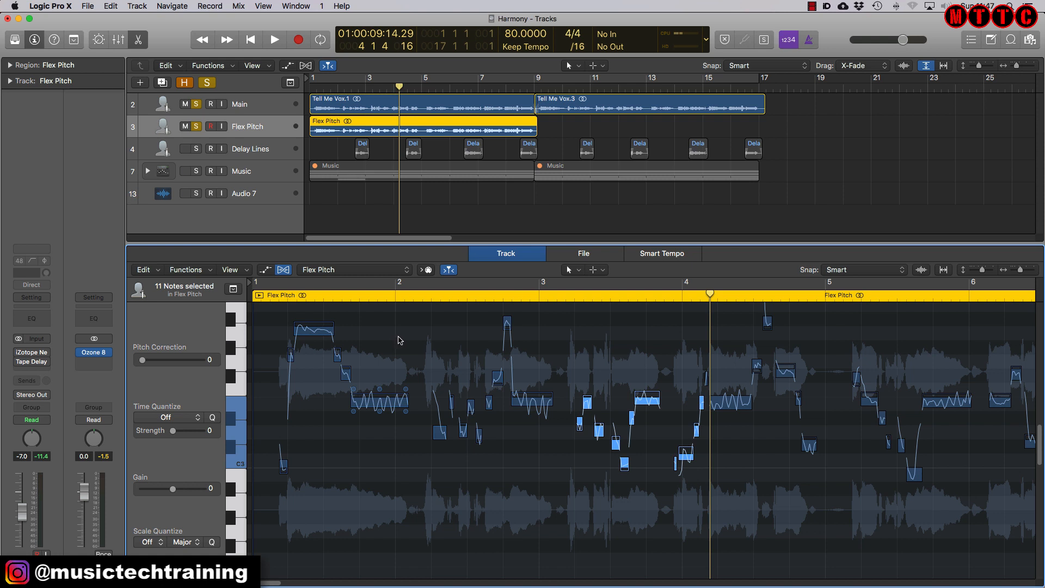
mouse_move(379, 350)
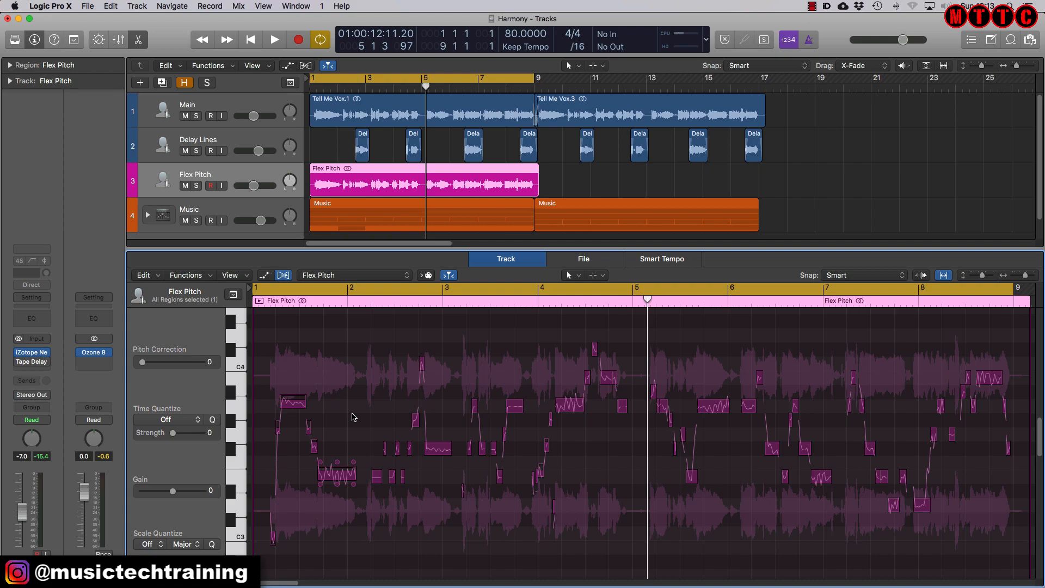
mouse_move(373, 374)
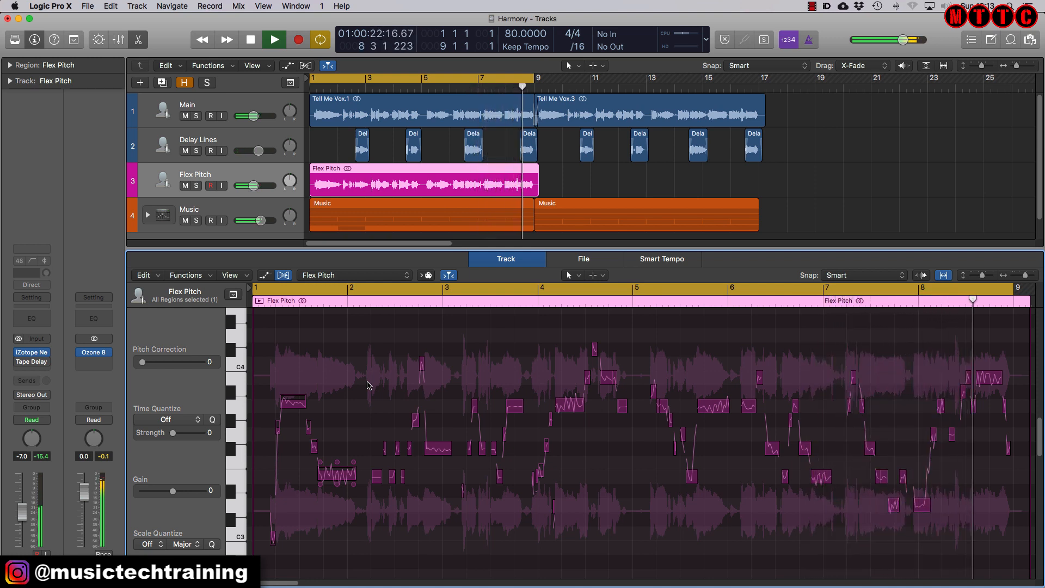
click(249, 39)
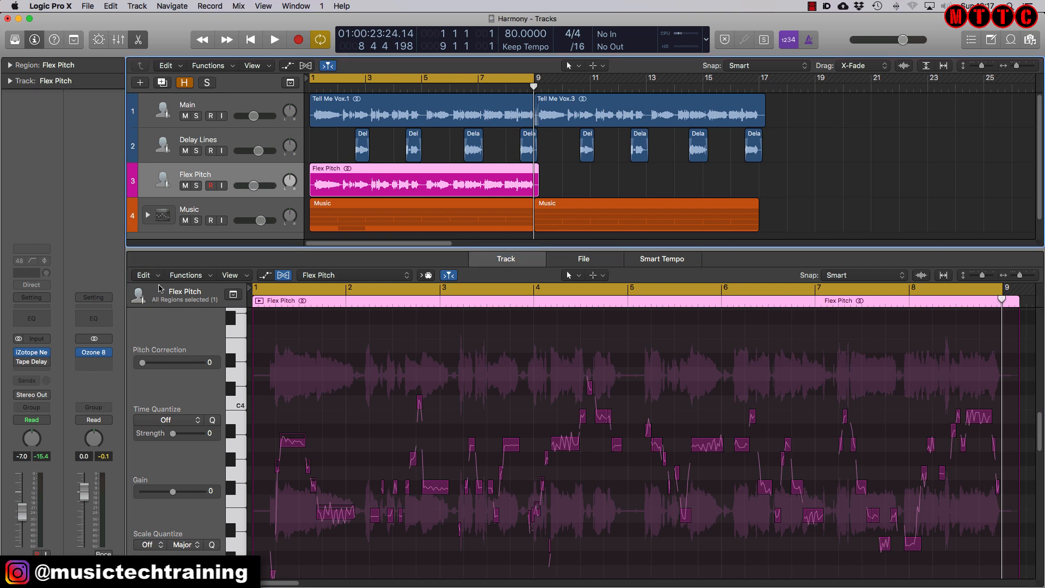
mouse_move(442, 158)
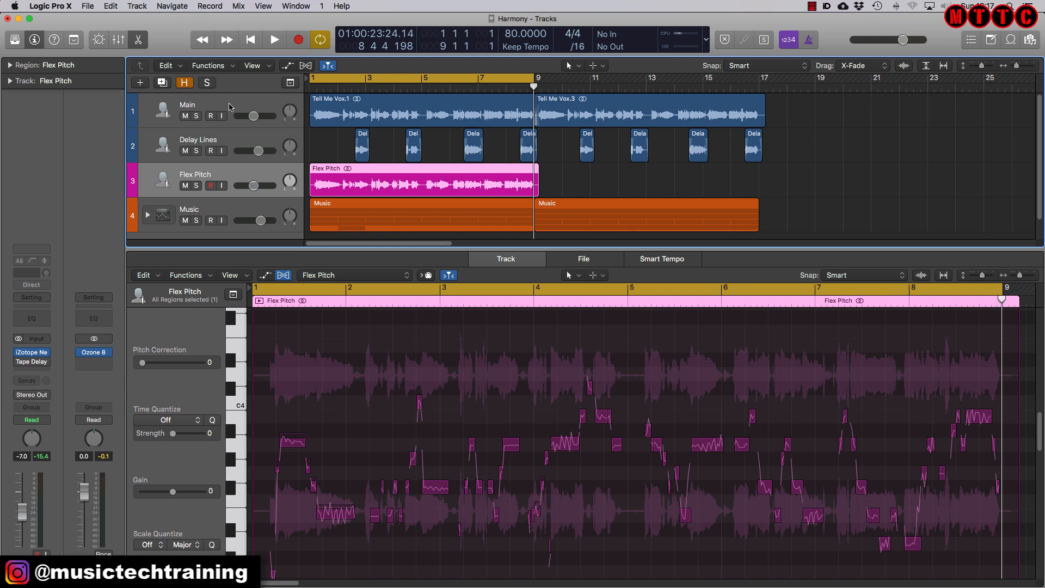
click(421, 110)
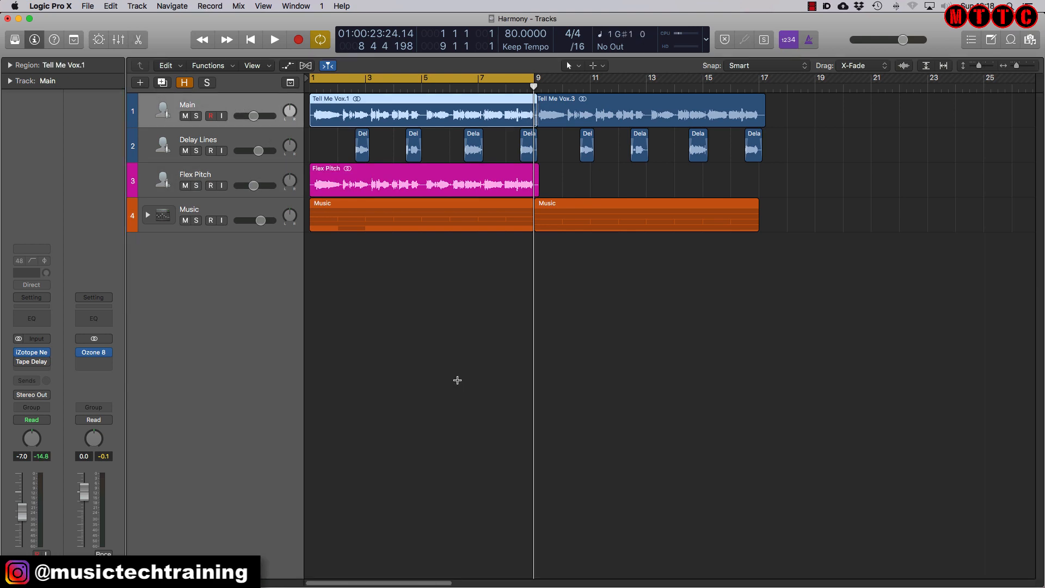
Duplicate the Main vocal track with its audio and insert Melodyne on the new track.
key(shift+cmd+d)
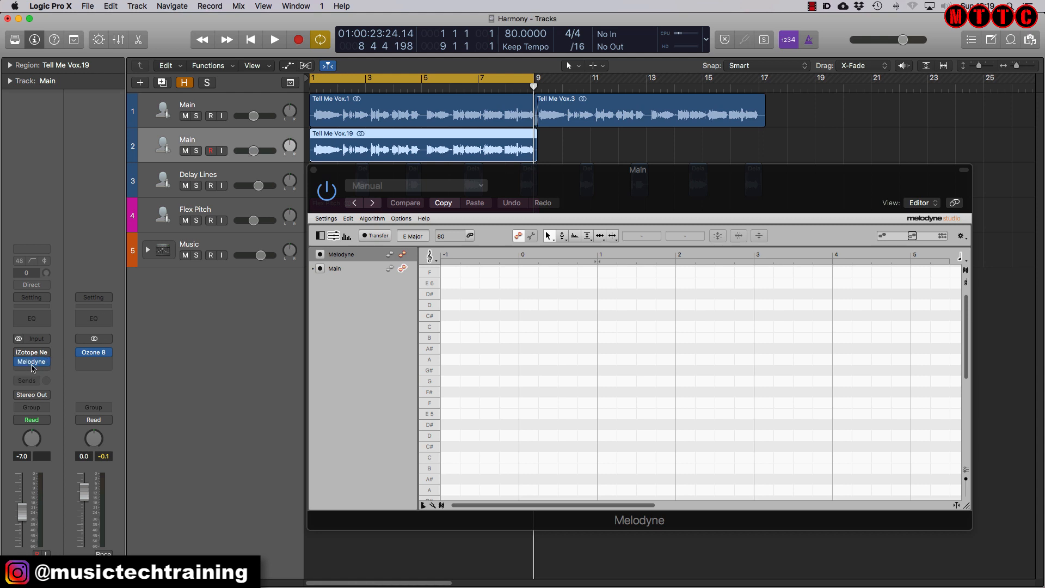
mouse_move(585, 186)
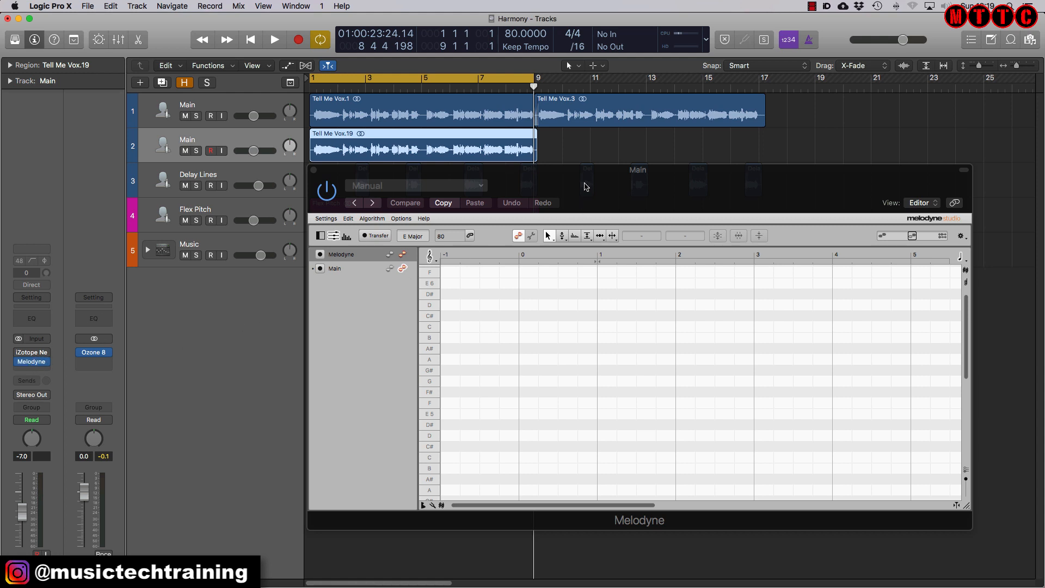
double_click(188, 138)
text(elodyne)
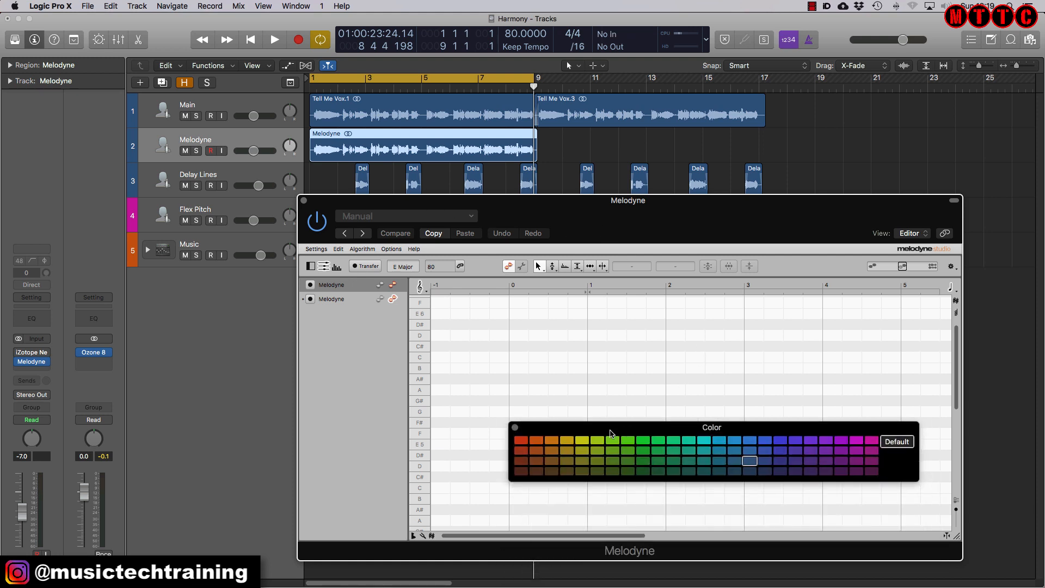
Name the duplicate track 'Melodyne' and colour its vocal region lime green.
click(595, 439)
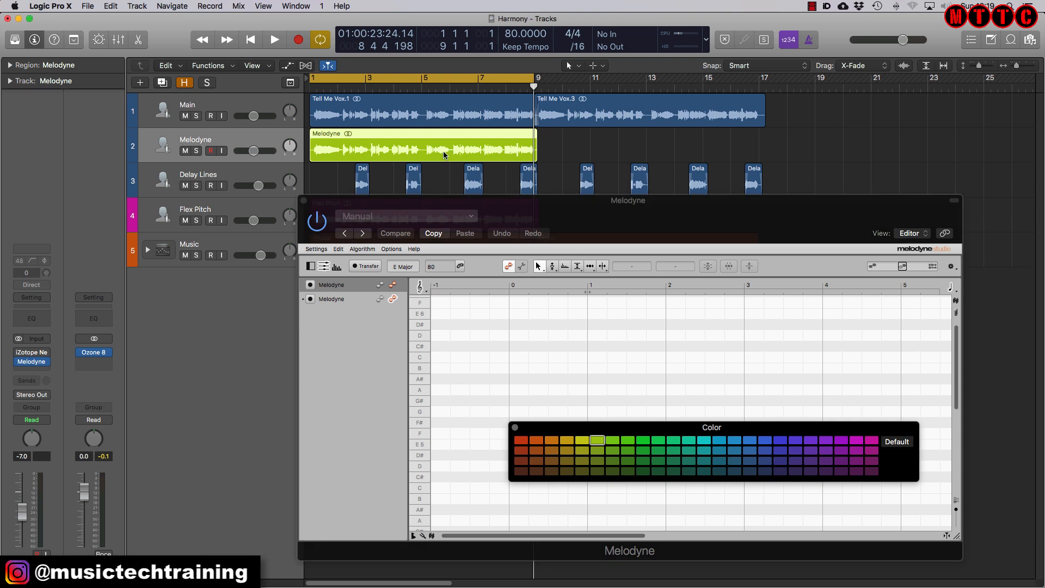
mouse_move(598, 135)
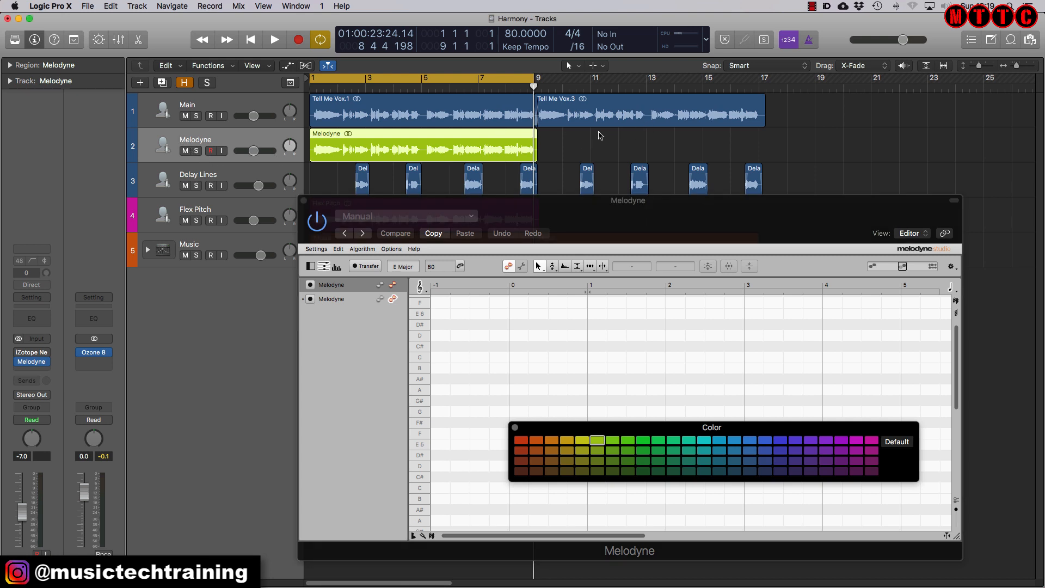
click(750, 460)
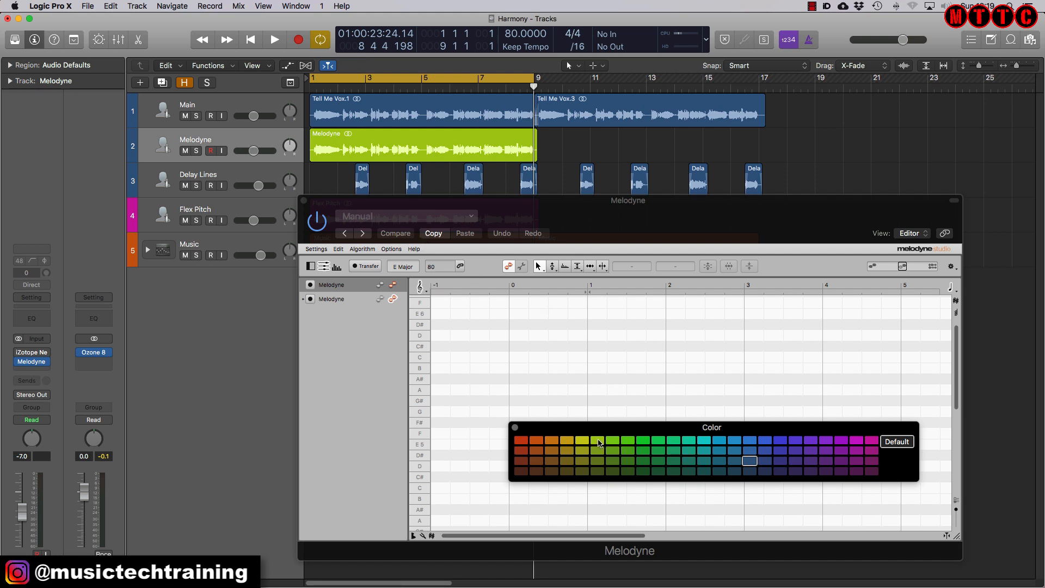
click(597, 440)
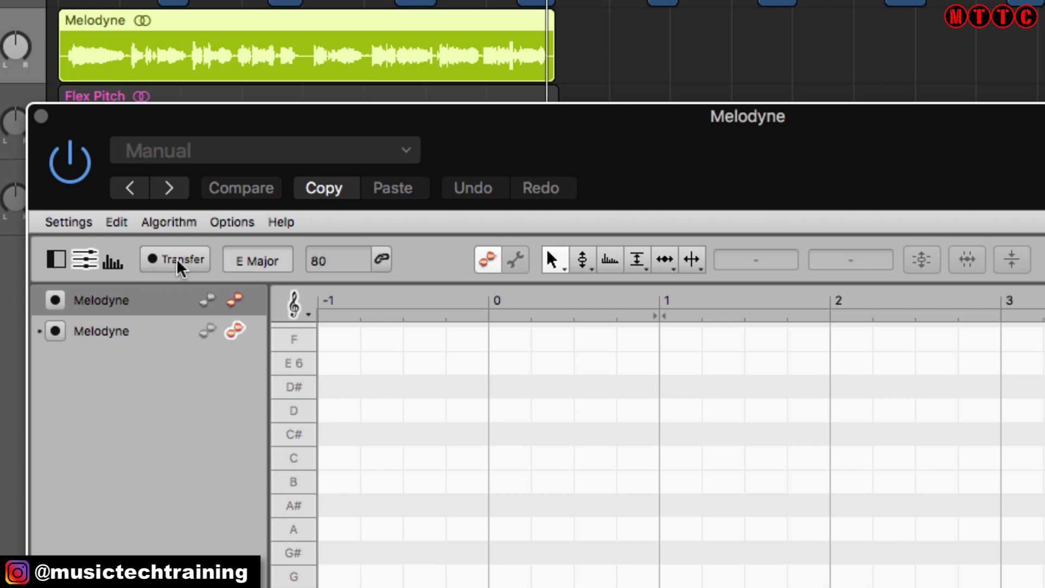
mouse_move(186, 269)
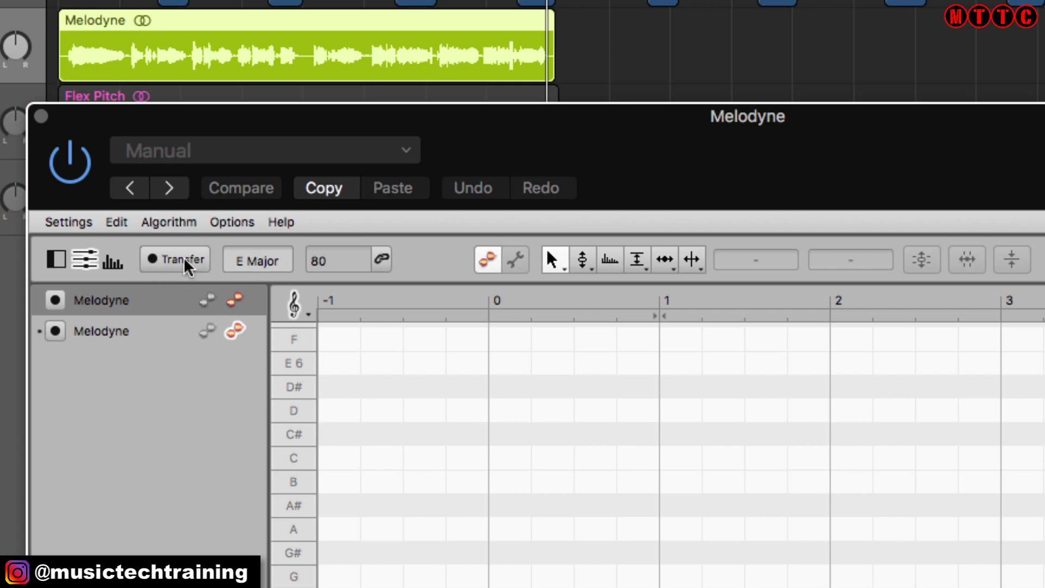
Transfer the vocal into Melodyne by playing the region through so its notes appear as blobs.
click(174, 259)
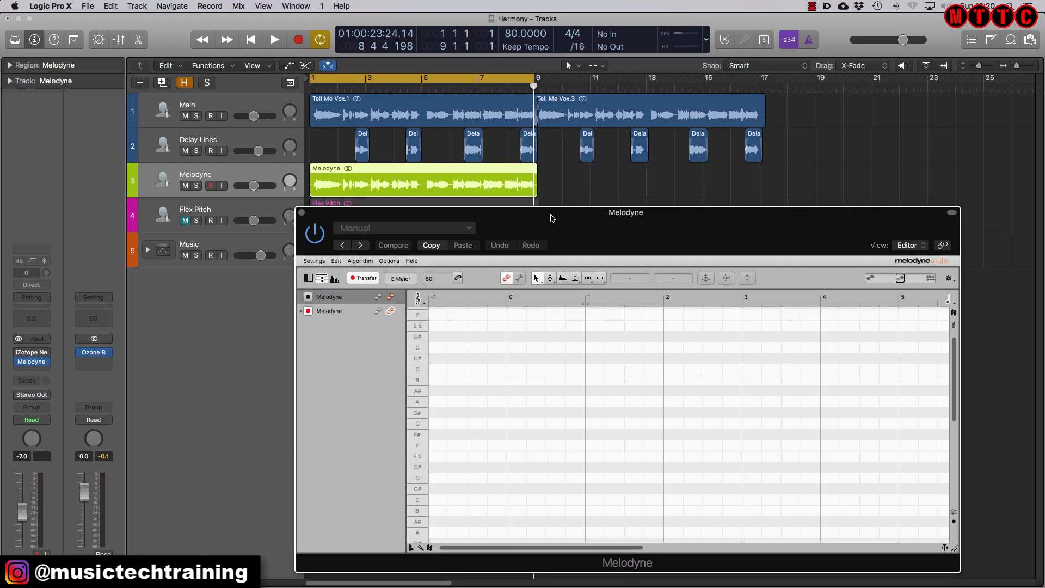
click(274, 39)
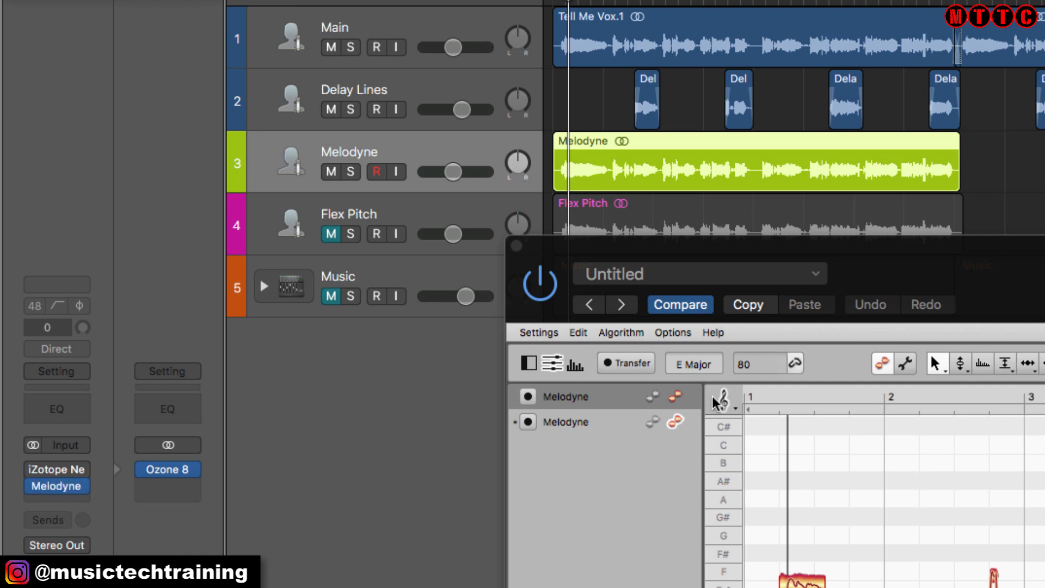
mouse_move(715, 175)
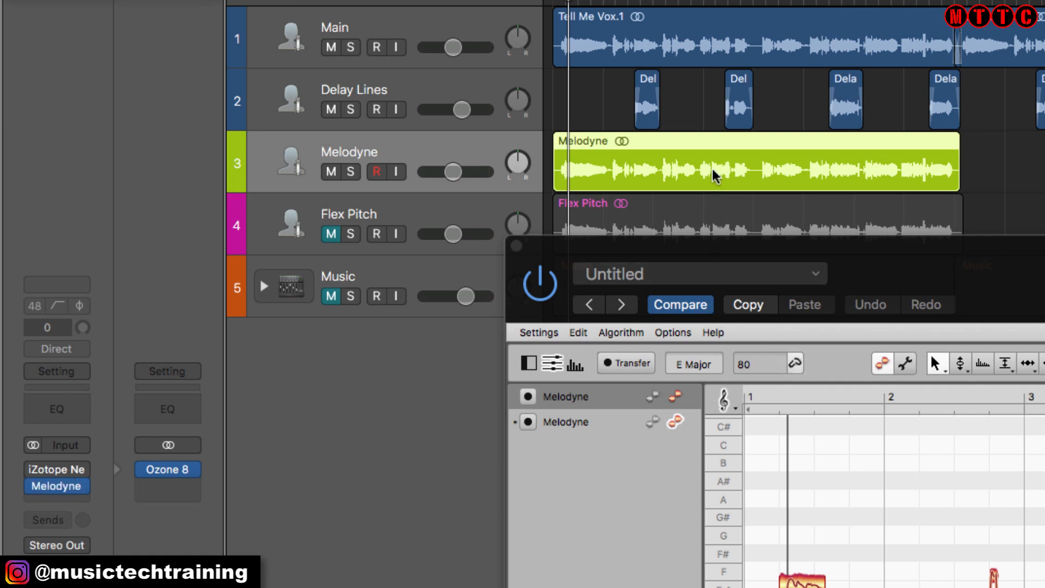
mouse_move(843, 499)
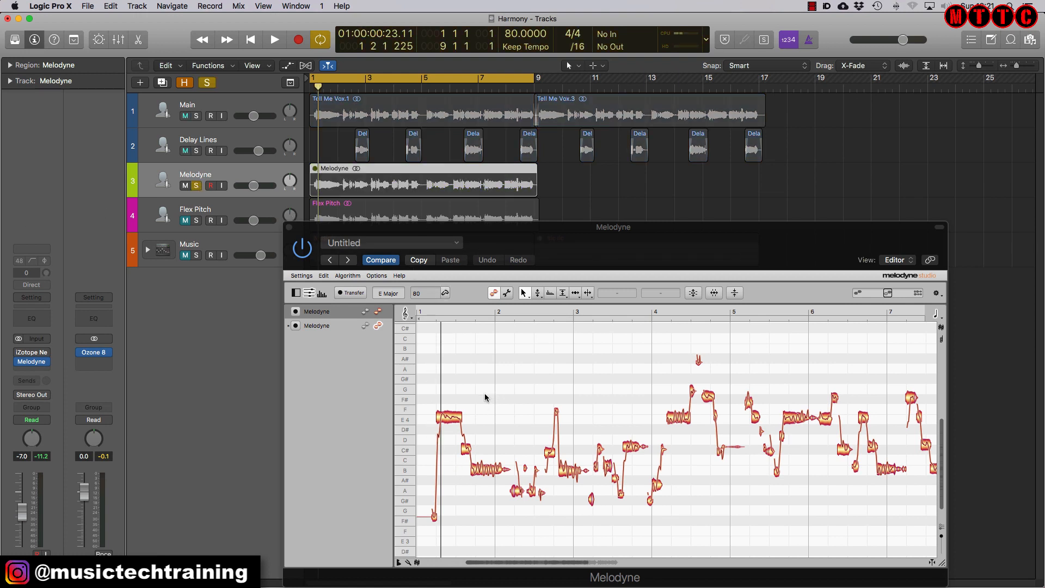
Play back the transferred Melodyne vocal and select its opening note blobs.
click(275, 39)
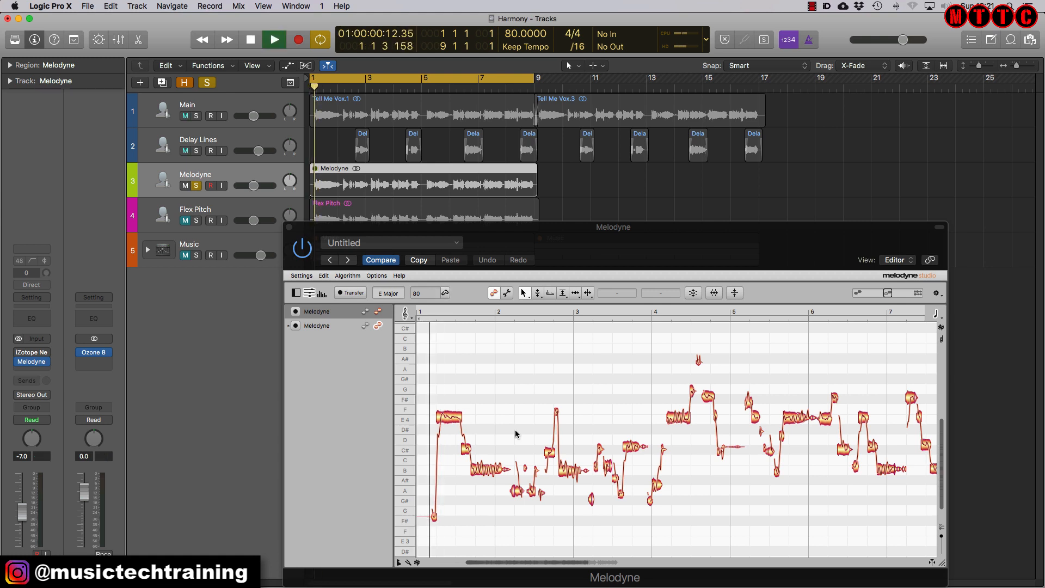
click(274, 39)
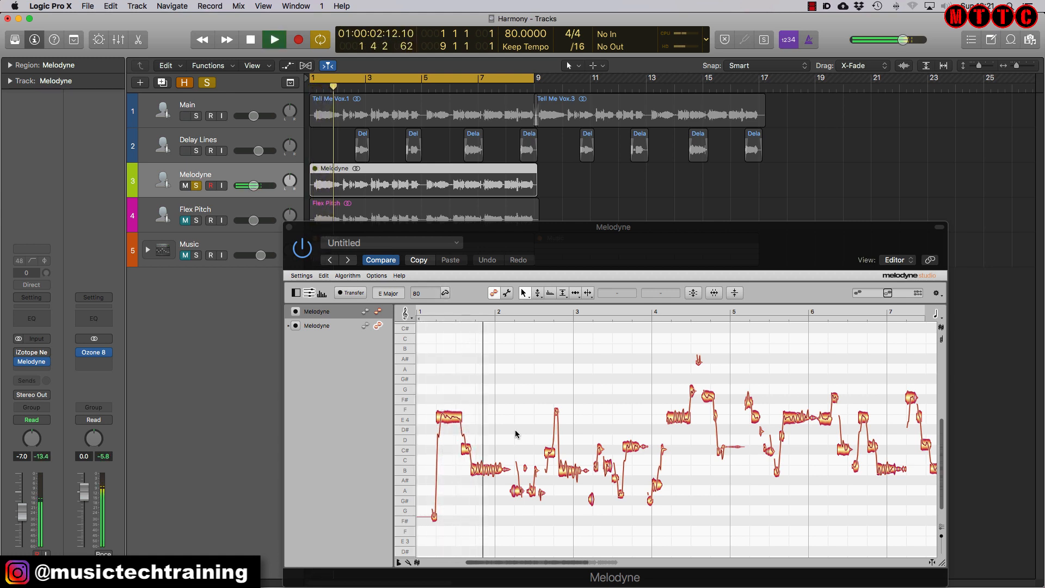
click(250, 39)
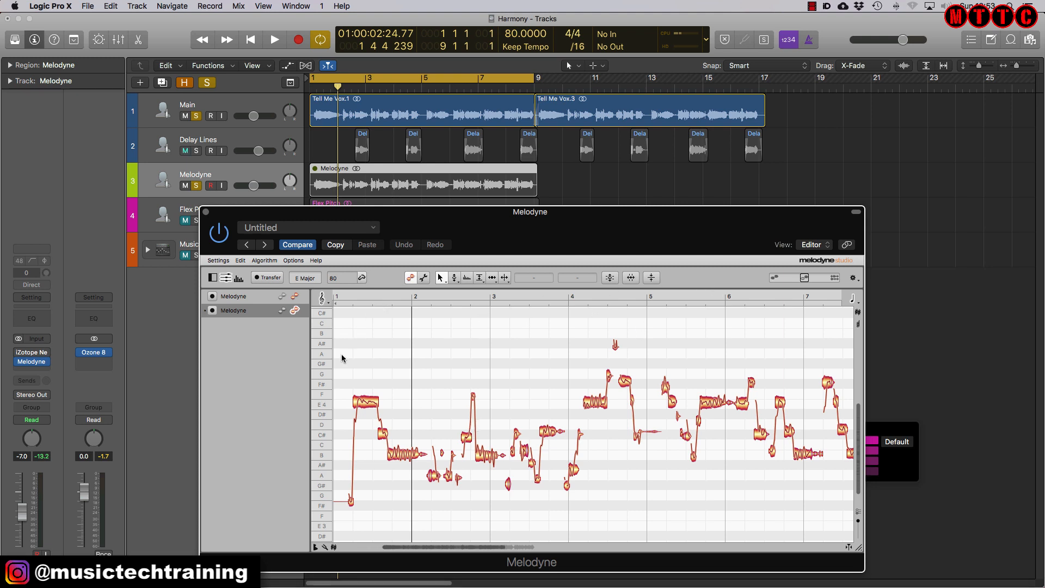
mouse_move(413, 233)
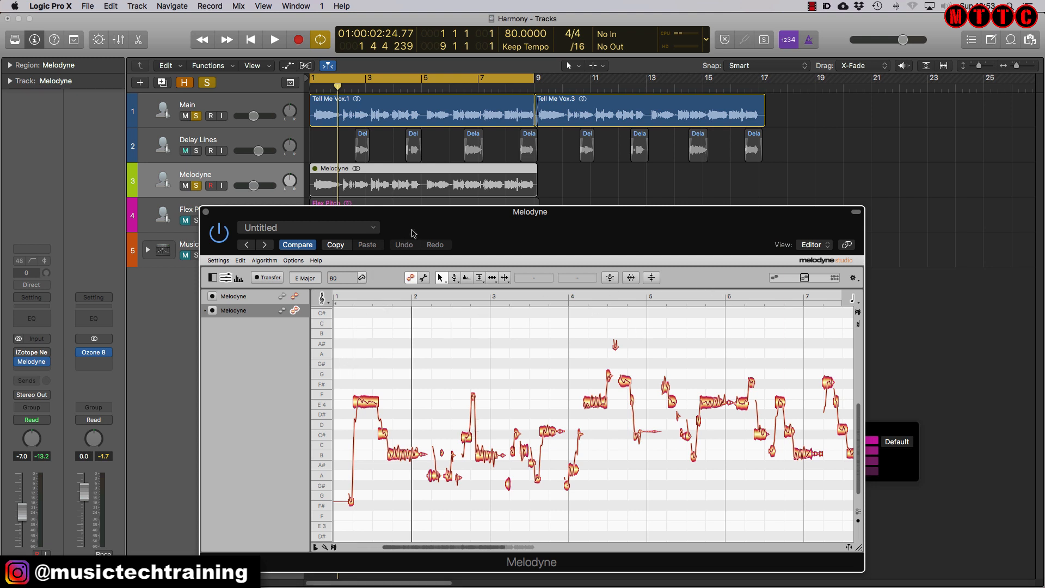
click(185, 150)
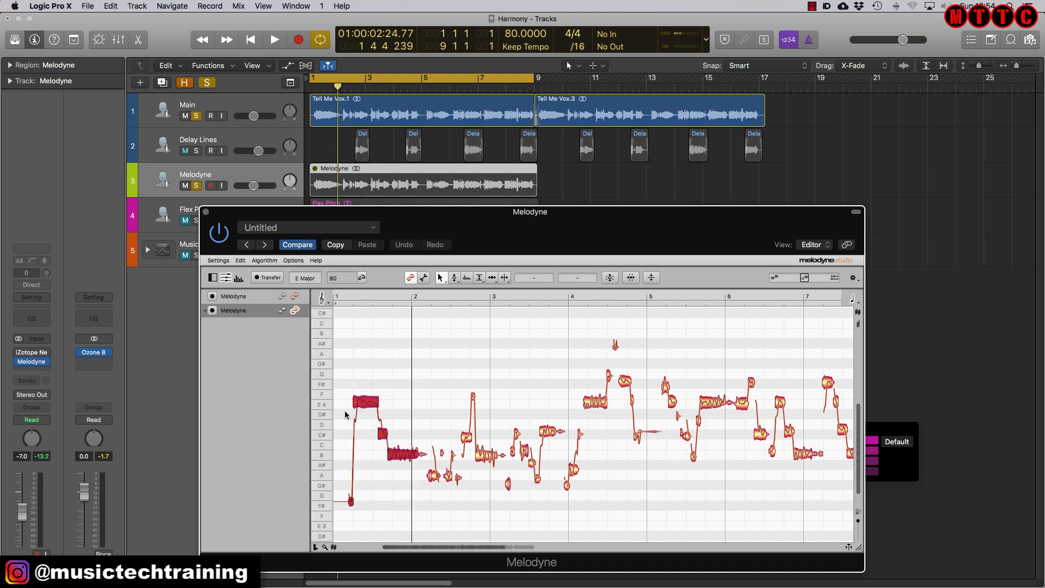
Drag the opening Melodyne notes up to a higher harmony pitch and audition from the start.
click(273, 39)
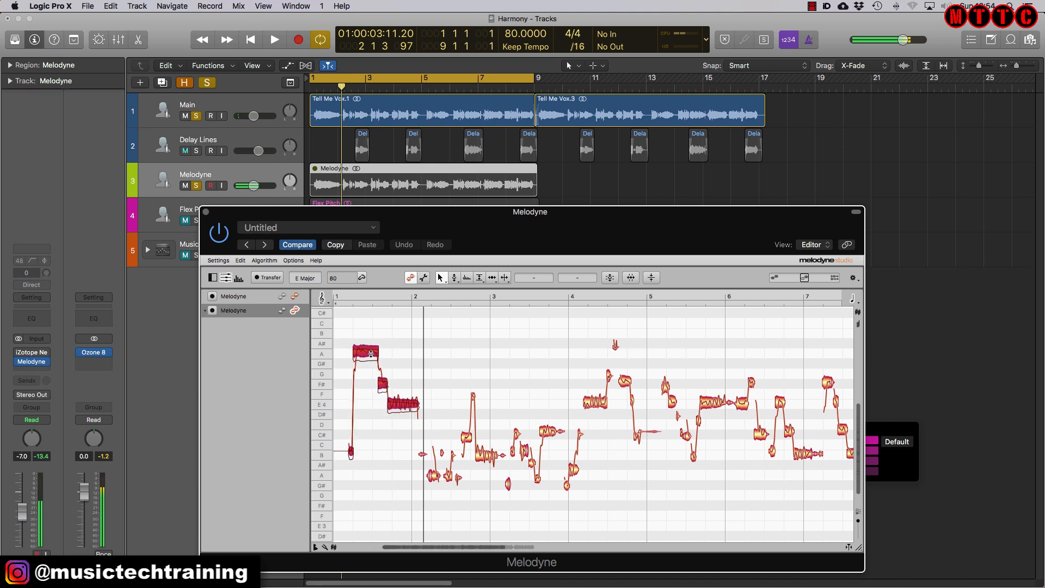
click(274, 39)
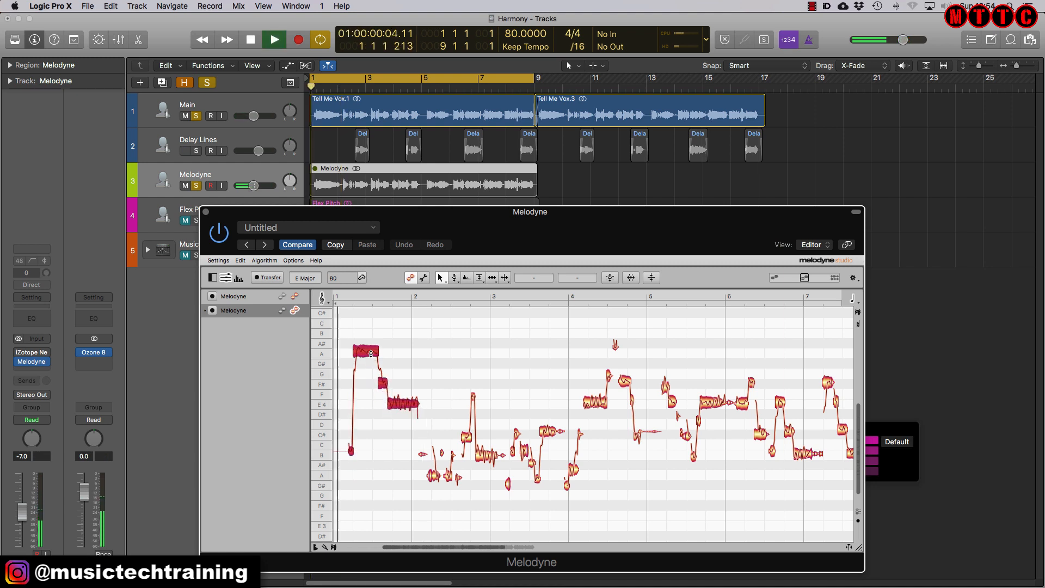
click(273, 39)
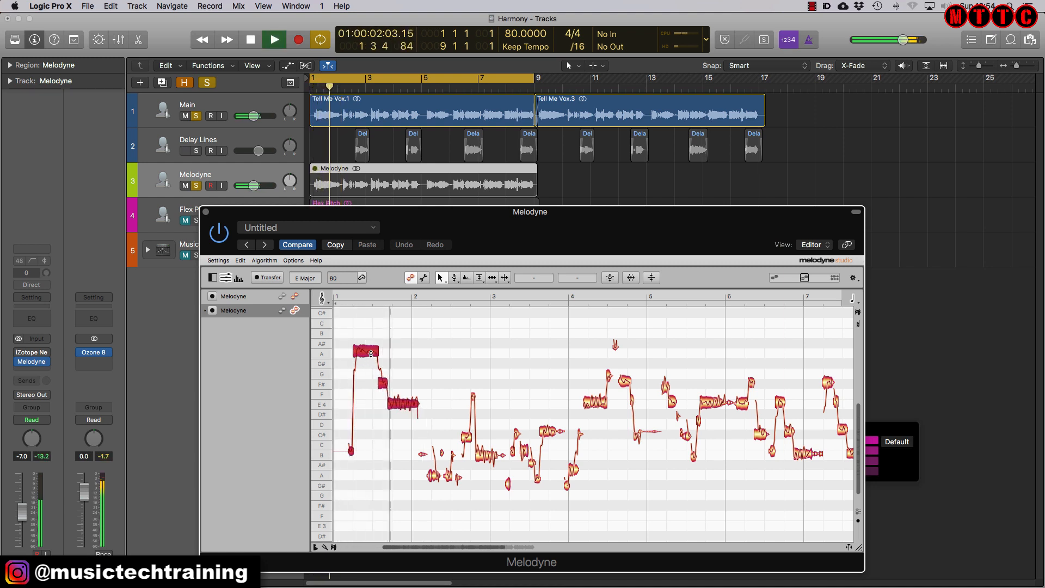
click(250, 39)
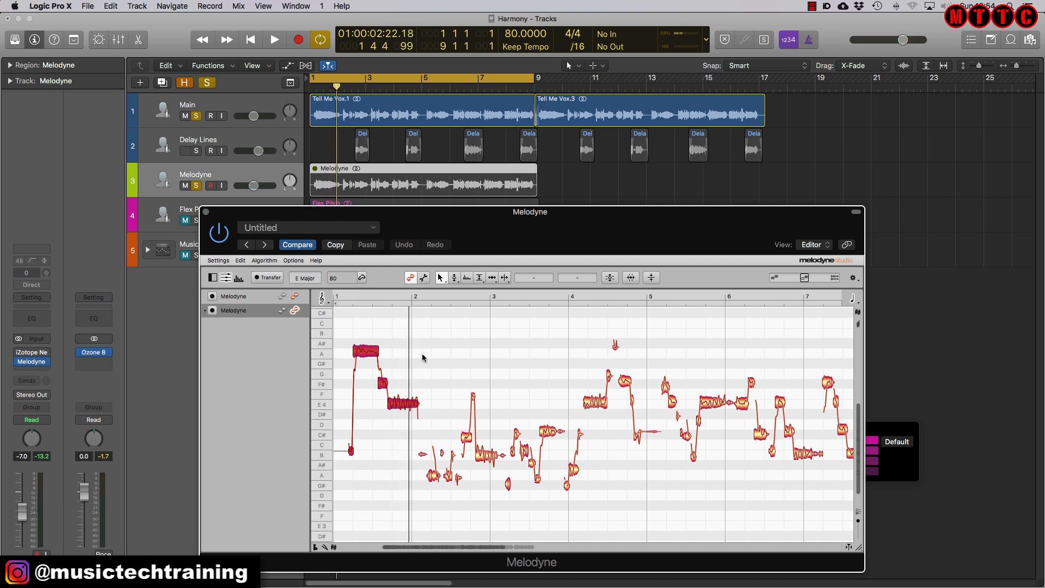
mouse_move(521, 360)
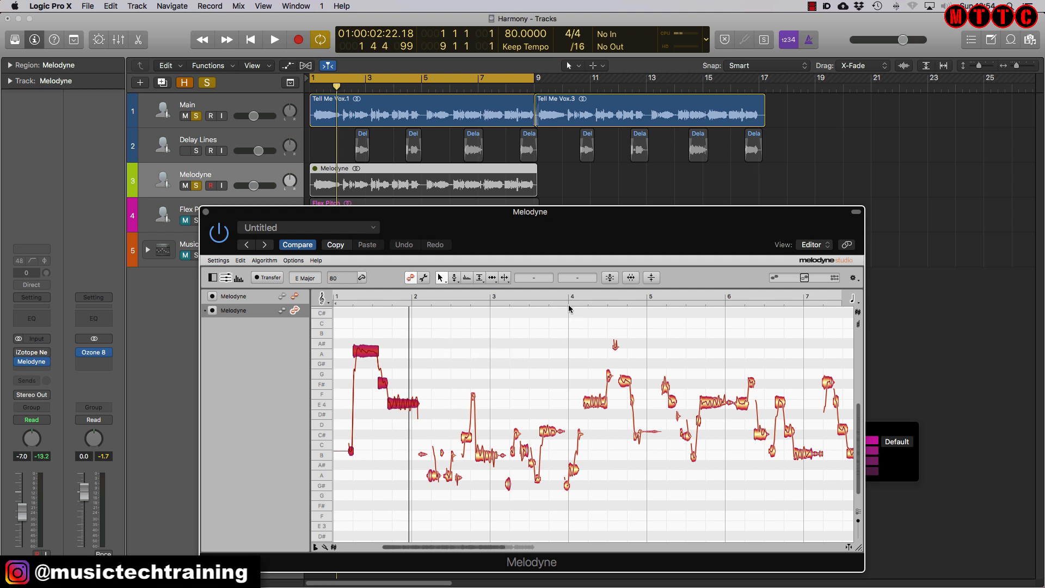
mouse_move(615, 333)
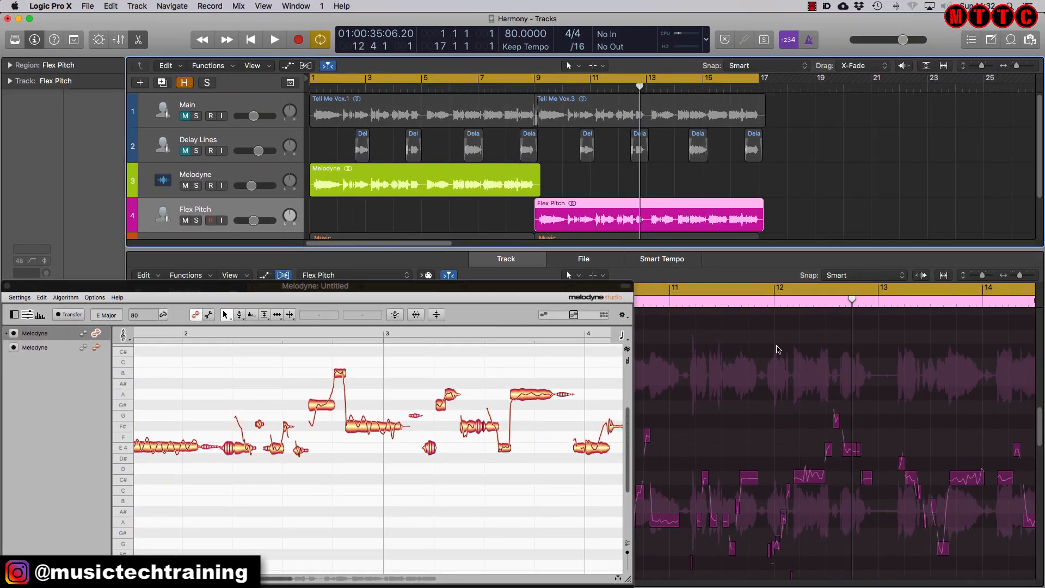
mouse_move(768, 414)
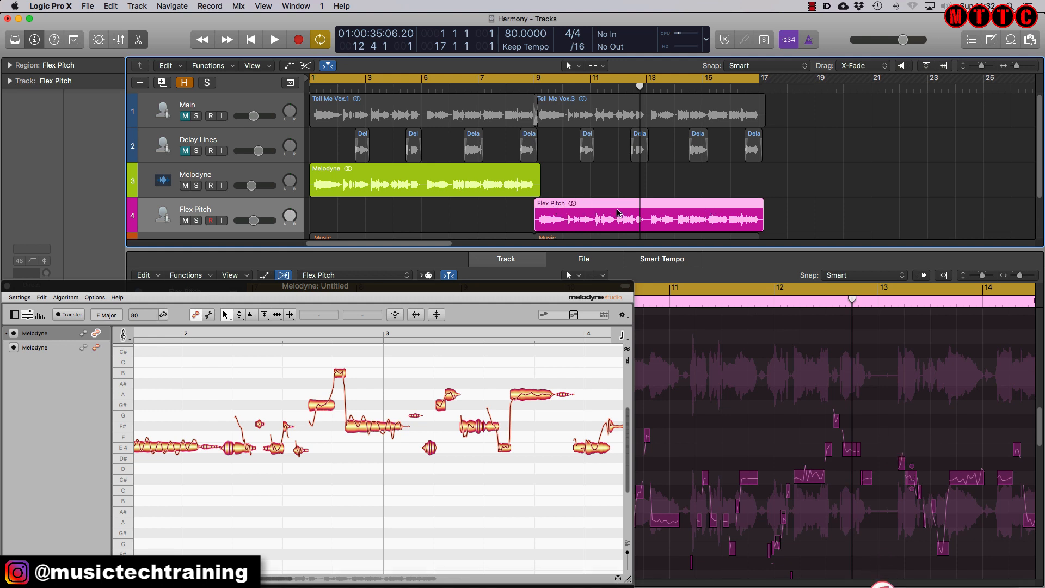
mouse_move(281, 415)
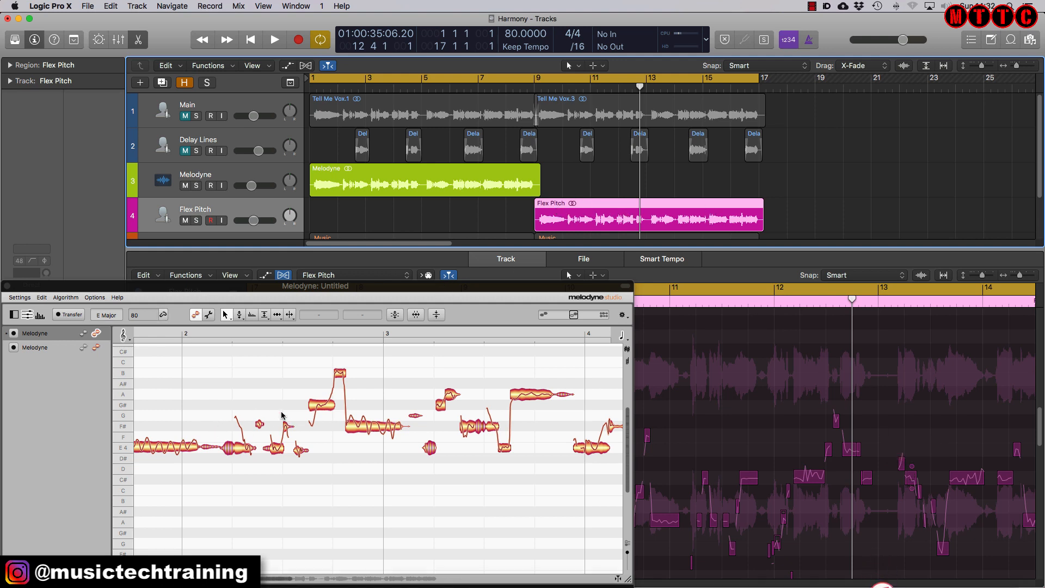
mouse_move(206, 434)
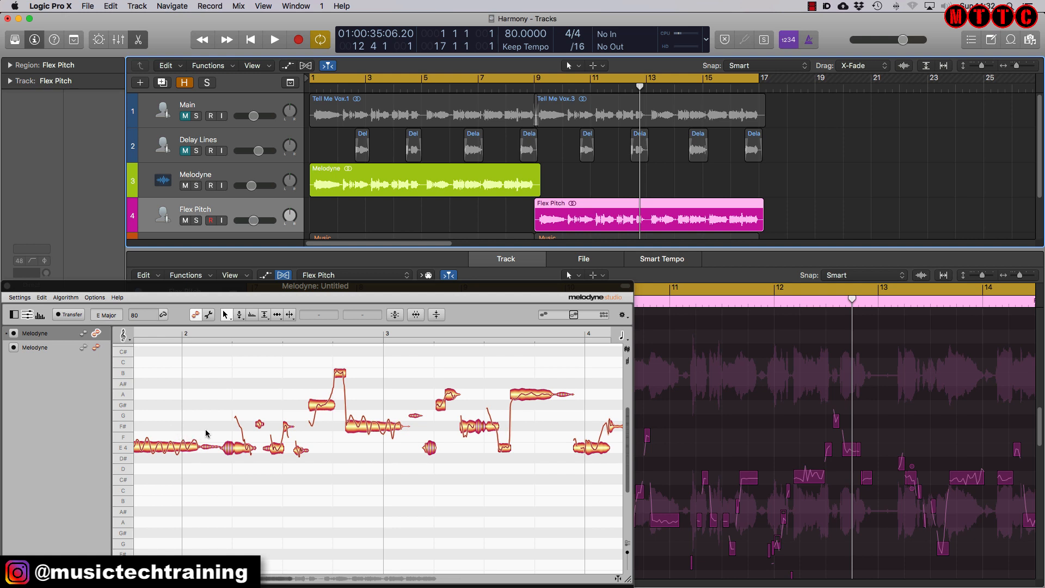
mouse_move(350, 364)
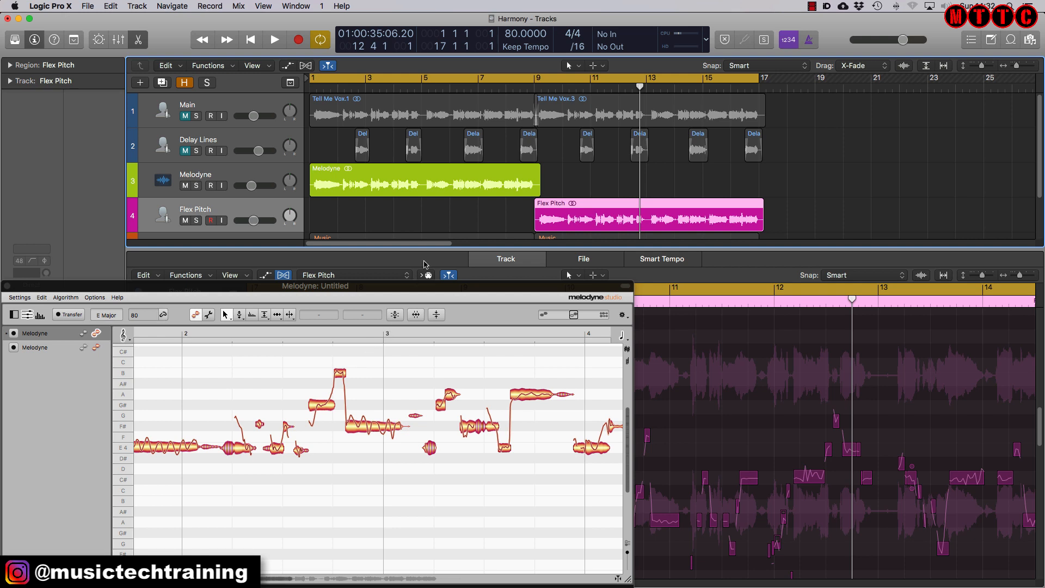
mouse_move(431, 390)
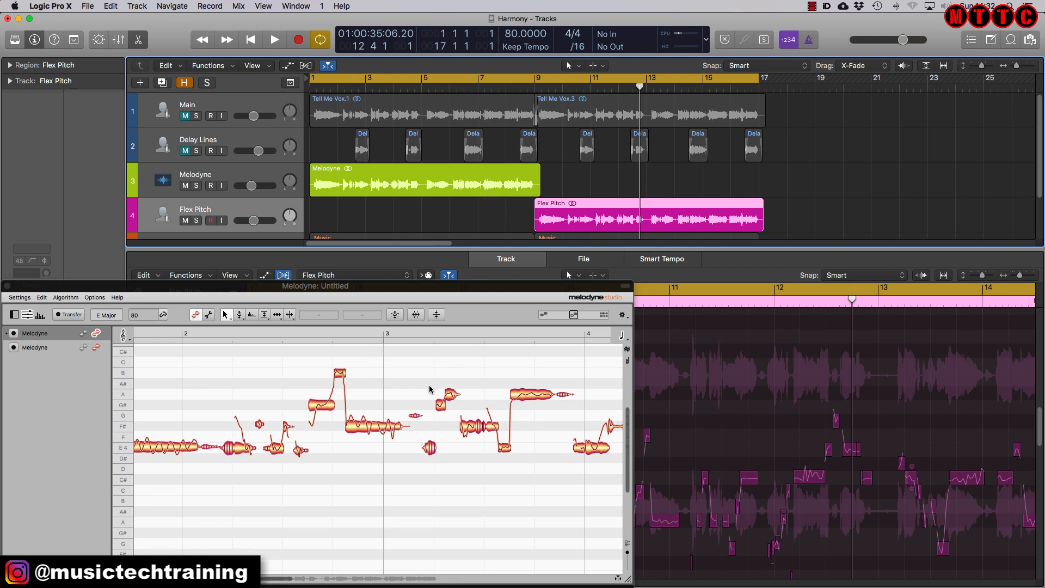
mouse_move(559, 240)
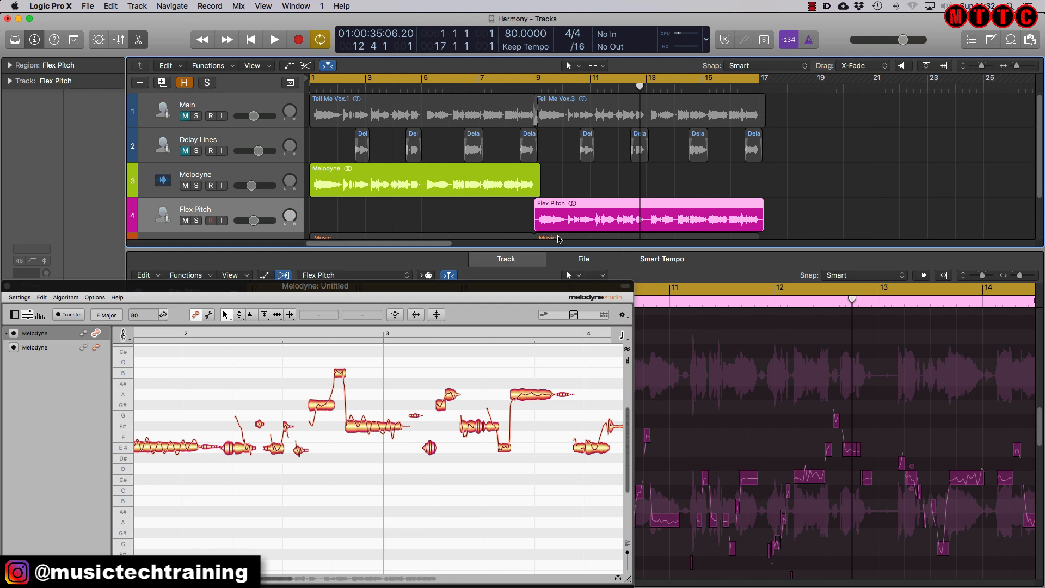
mouse_move(307, 376)
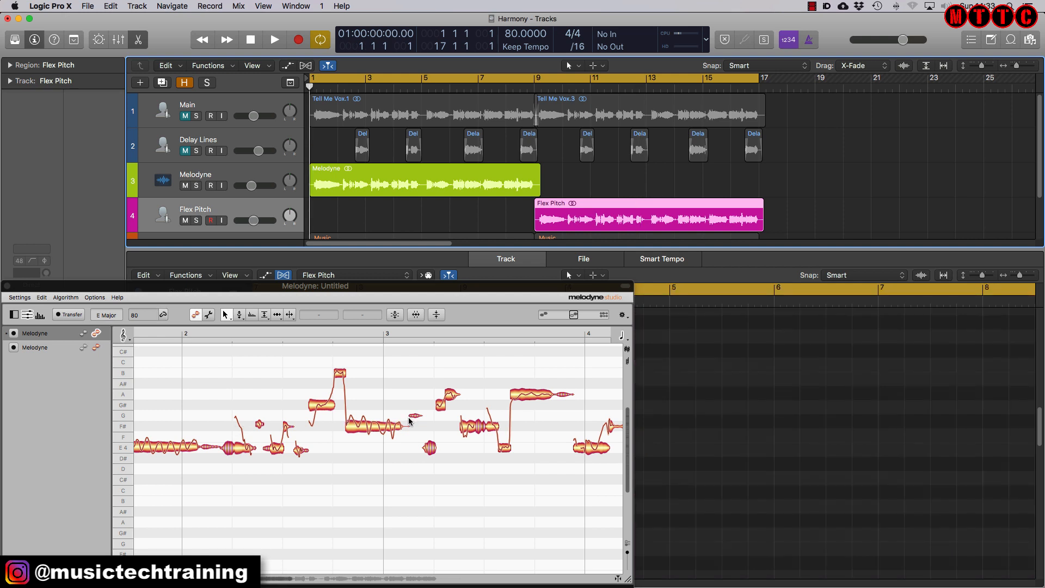
Play the Melodyne and Flex Pitch harmonies back to back, showing the Flex Pitch region in its editor.
click(274, 39)
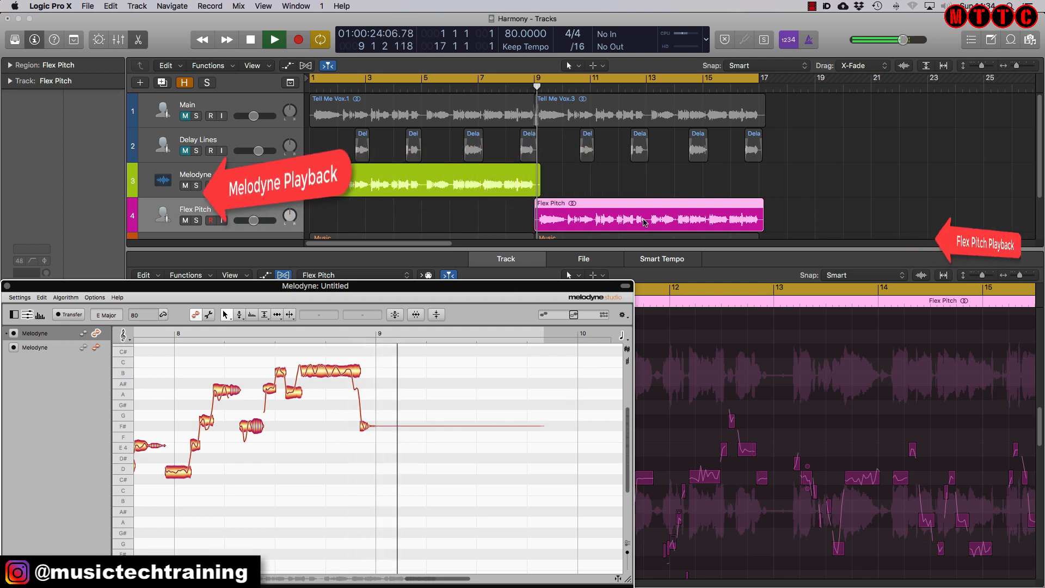
click(273, 39)
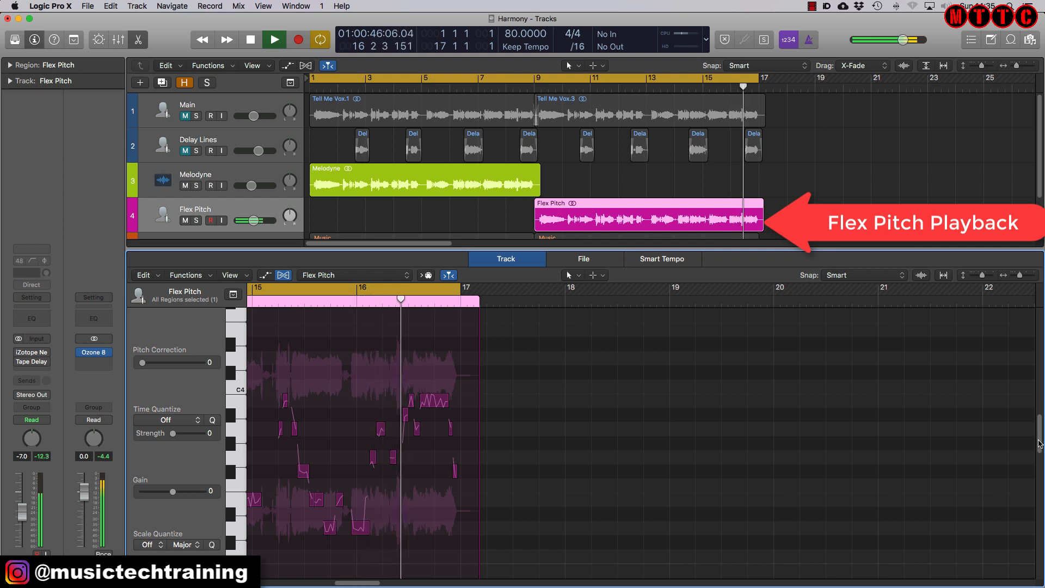
Stop playback and hide the editor pane to show the full Tracks area with the Music track.
click(273, 39)
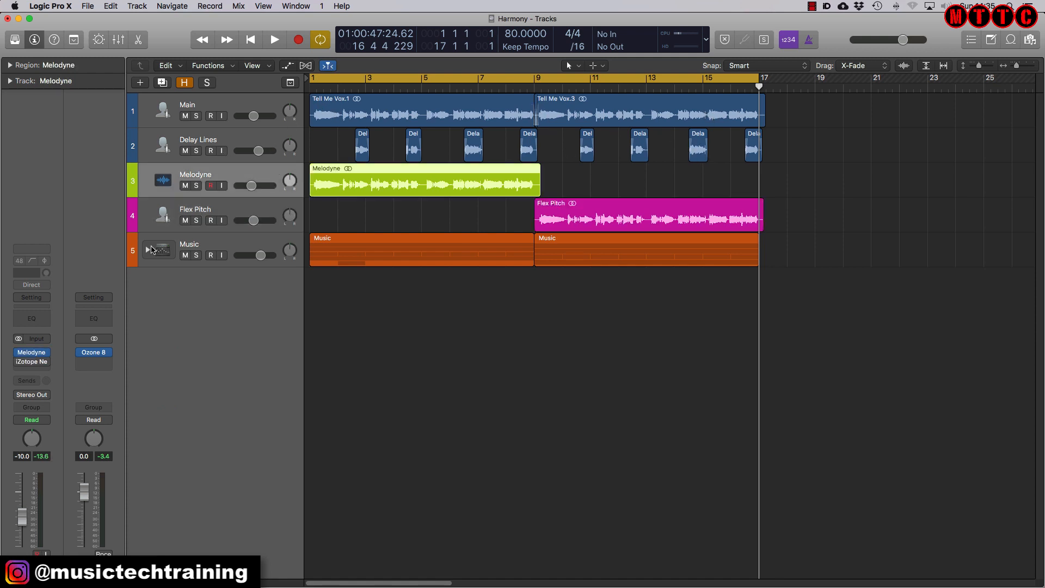
click(647, 215)
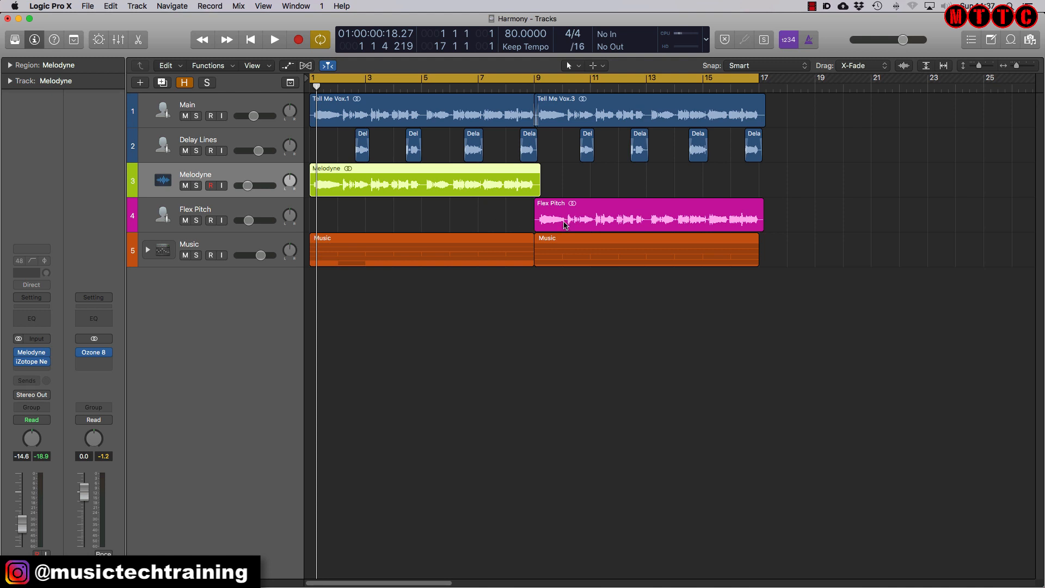
click(647, 214)
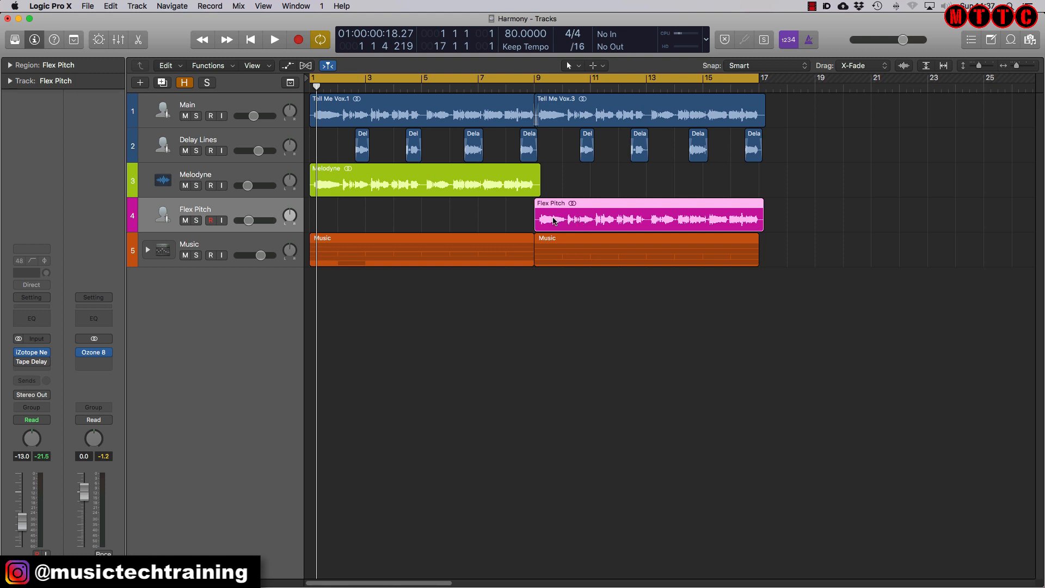
mouse_move(563, 224)
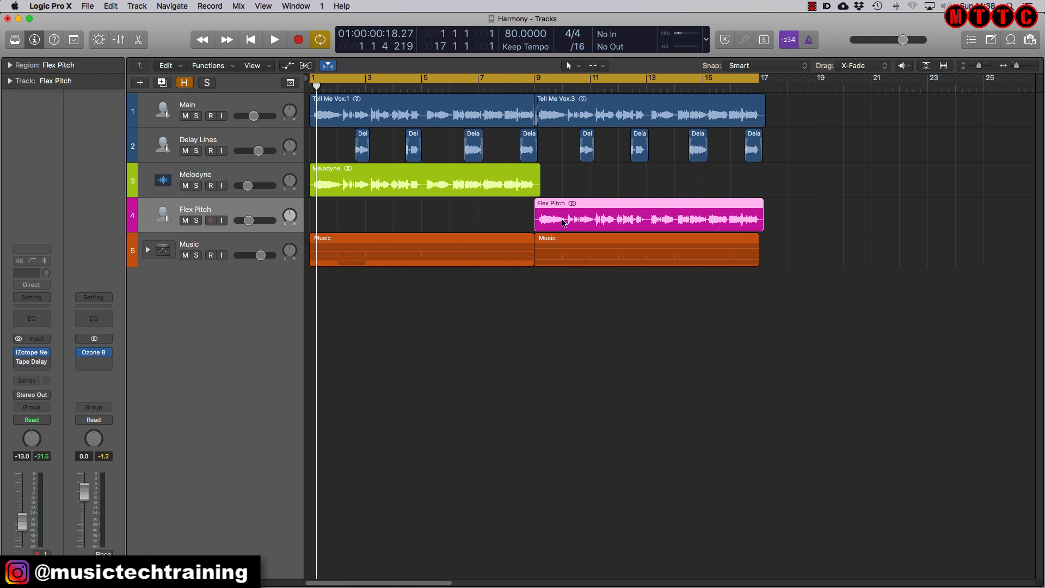
mouse_move(581, 222)
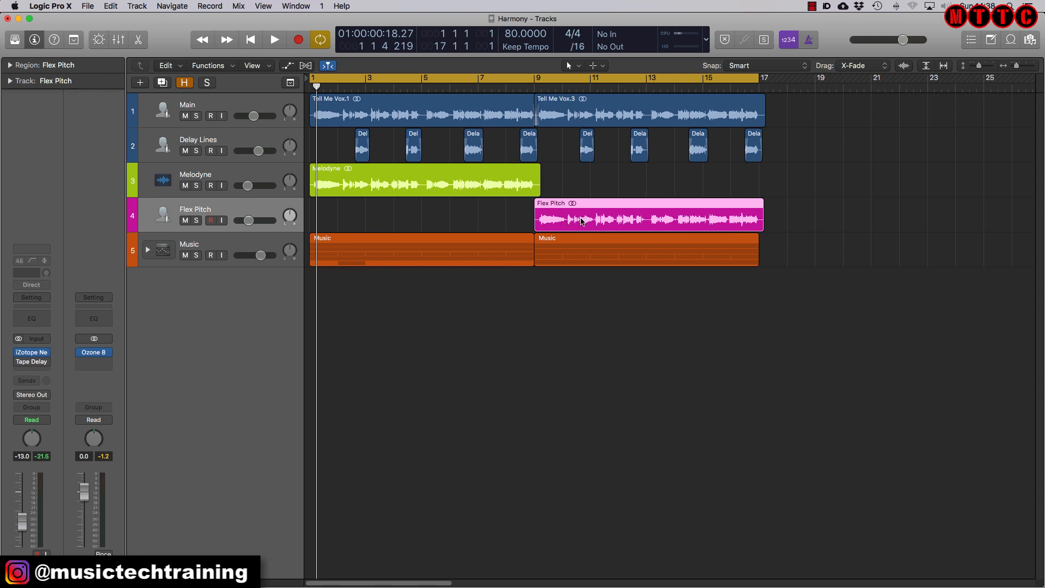